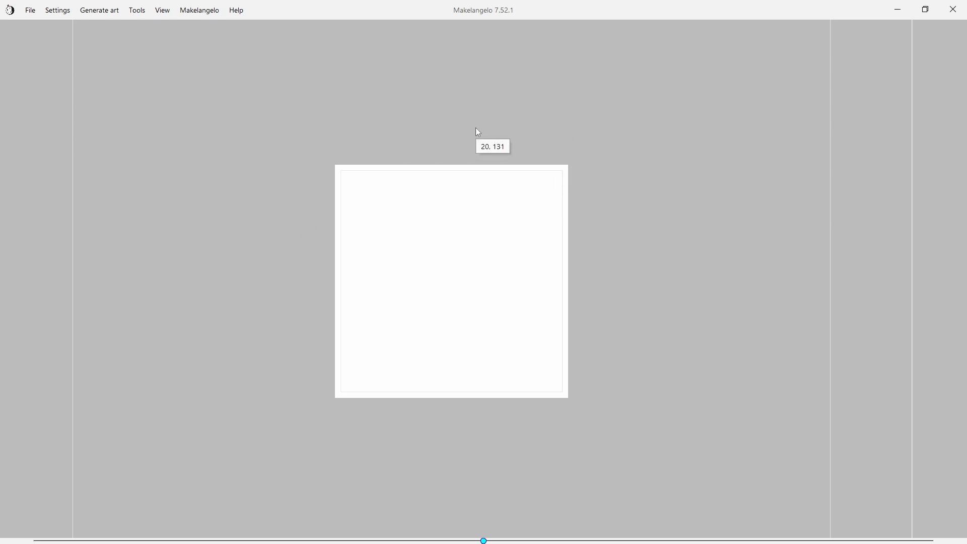
{"action": "mouse_move", "coordinate": [510, 151]}
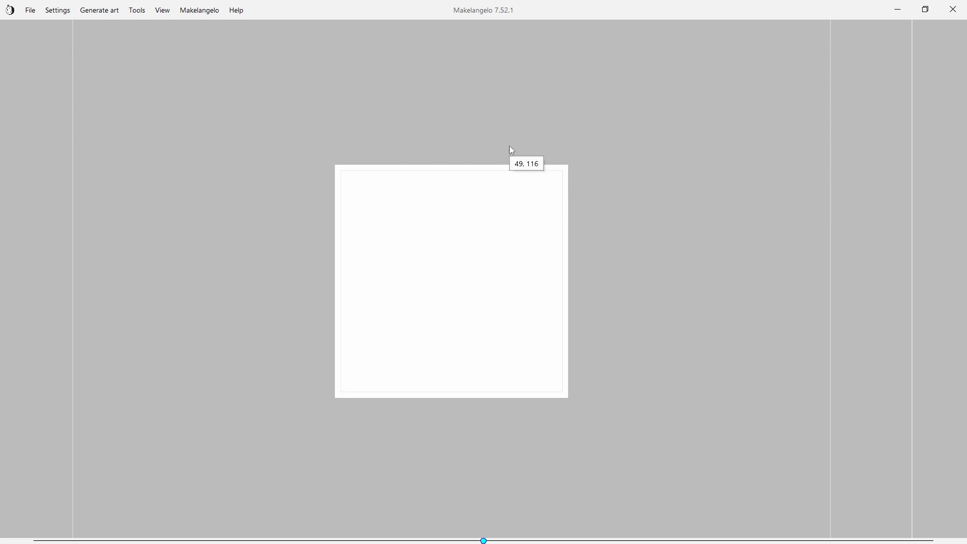
{"action": "mouse_move", "coordinate": [606, 250]}
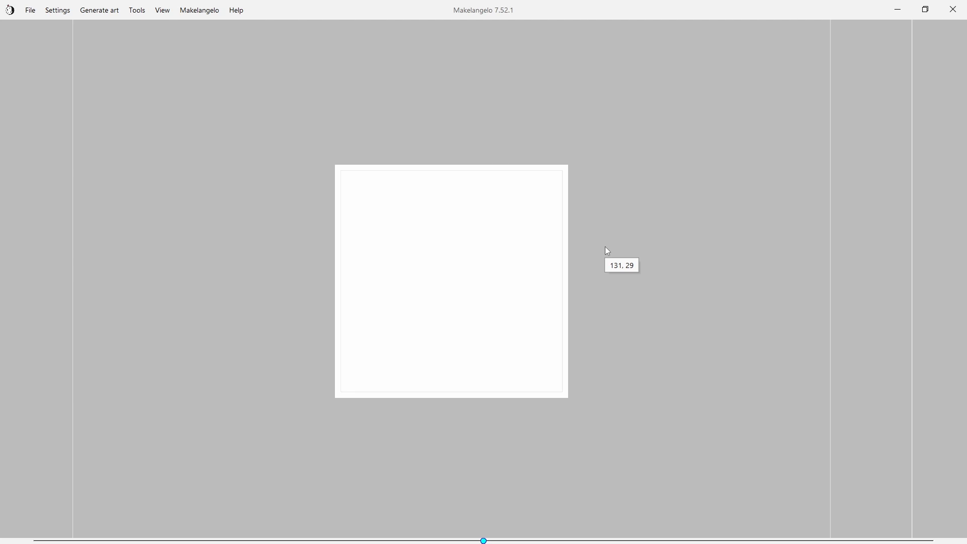
- Open Makelangelo's paper settings showing a 200 × 200 mm sheet with 5% margin
{"action": "left_click", "coordinate": [57, 10]}
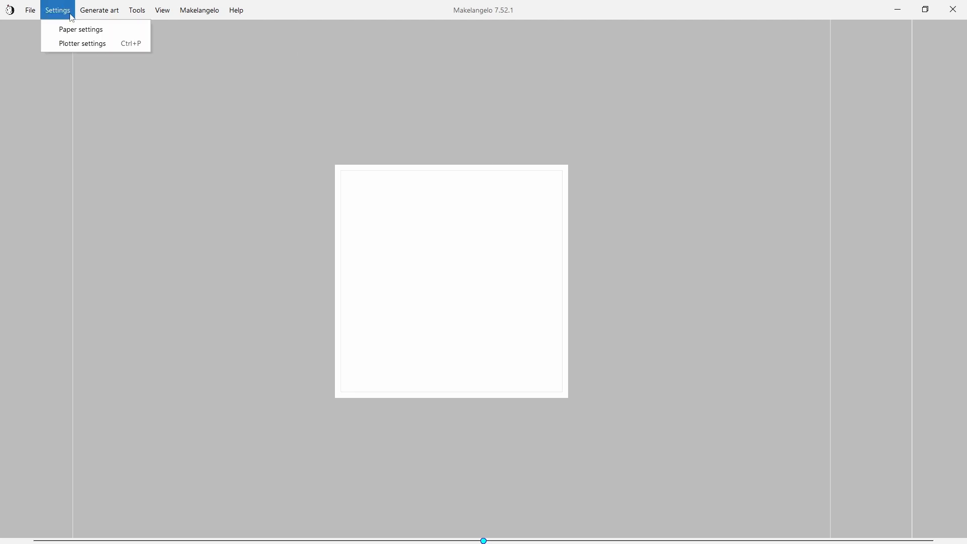
{"action": "left_click", "coordinate": [82, 29]}
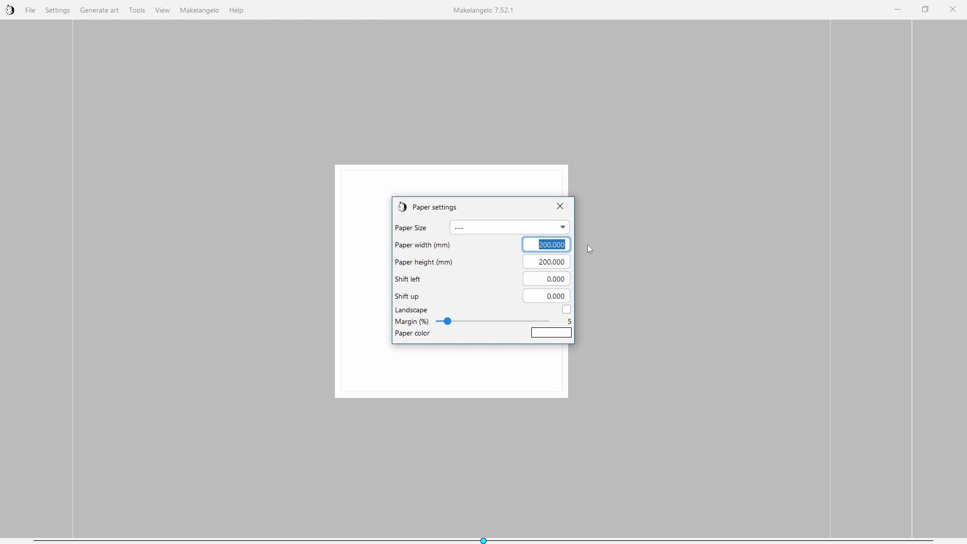
{"action": "mouse_move", "coordinate": [533, 260]}
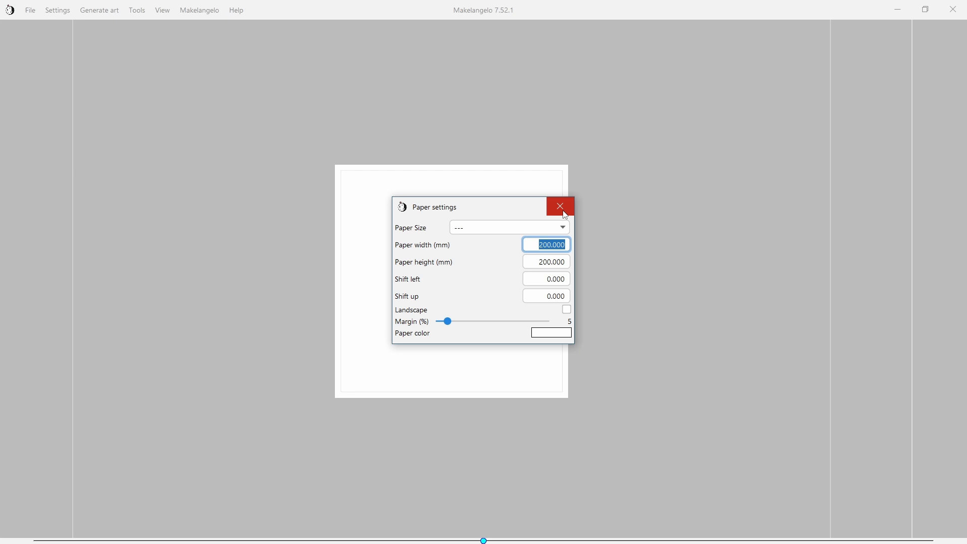
- Close paper settings and open marilyn.jpg as a crosshatch drawing
{"action": "left_click", "coordinate": [560, 206]}
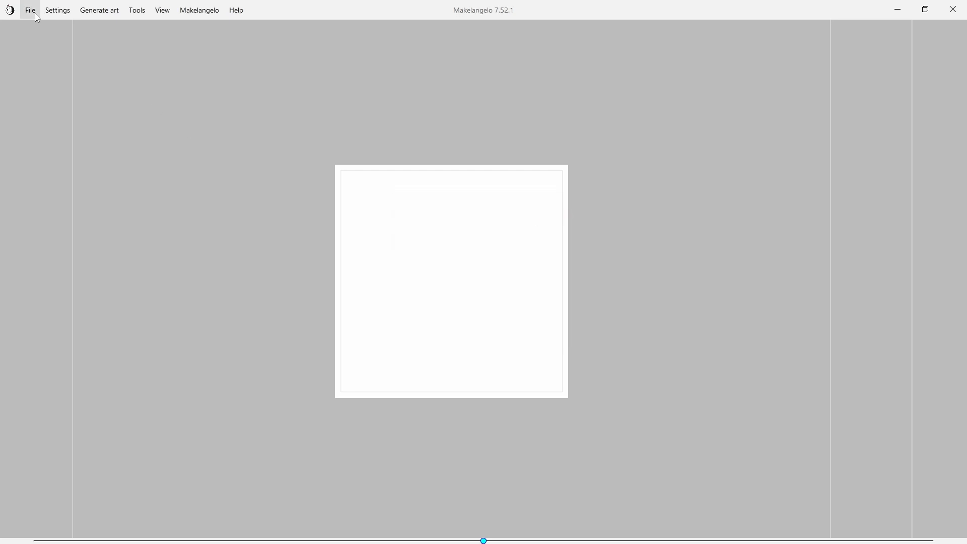
{"action": "left_click", "coordinate": [31, 10]}
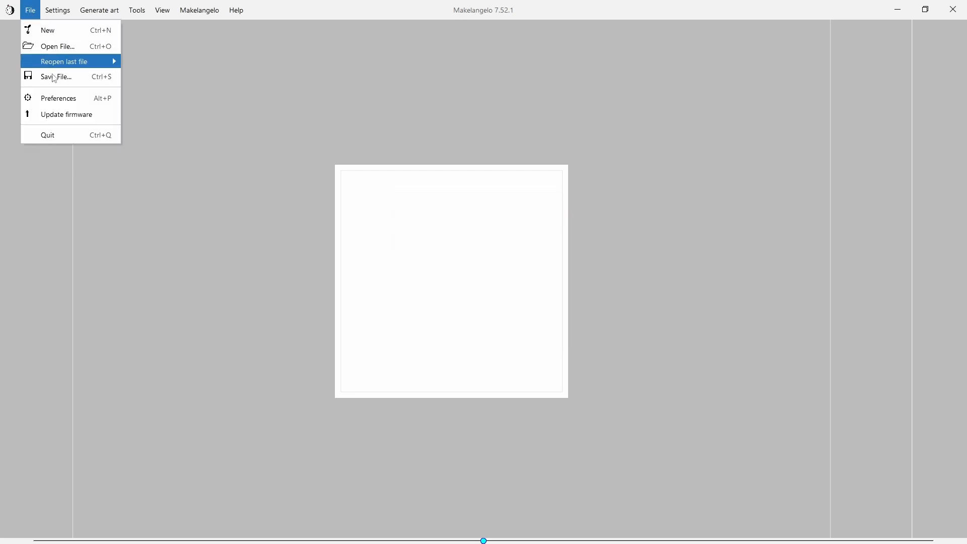
{"action": "left_click", "coordinate": [55, 47]}
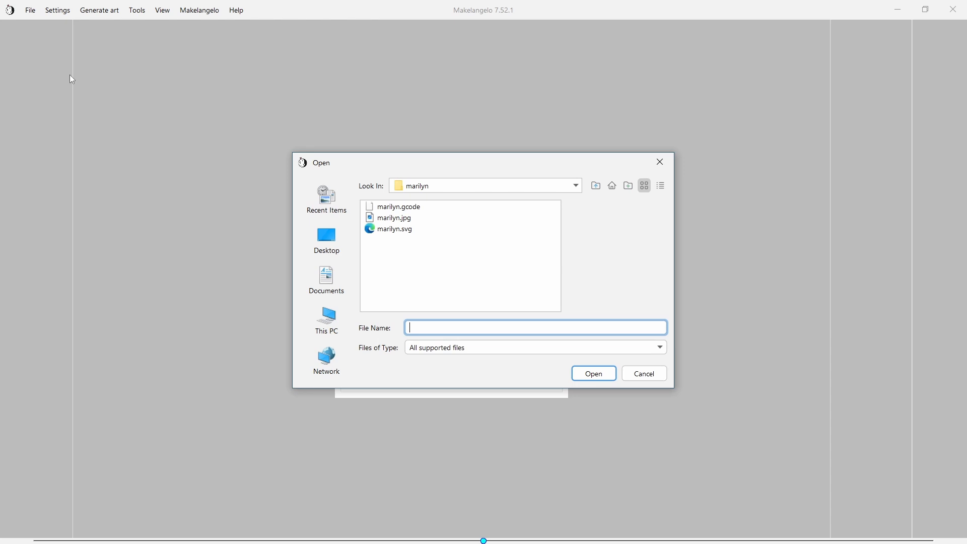
{"action": "left_click", "coordinate": [394, 217]}
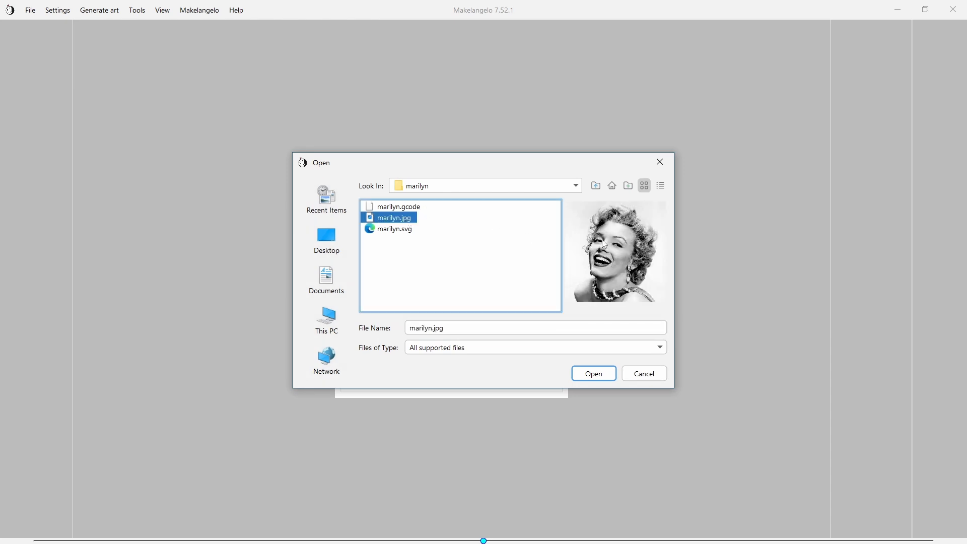
{"action": "mouse_move", "coordinate": [615, 284]}
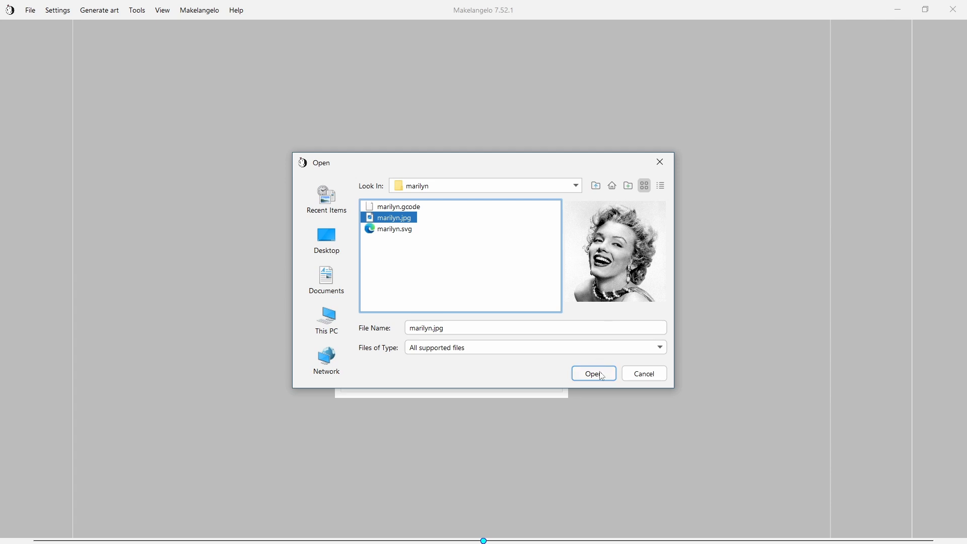
{"action": "left_click", "coordinate": [594, 373]}
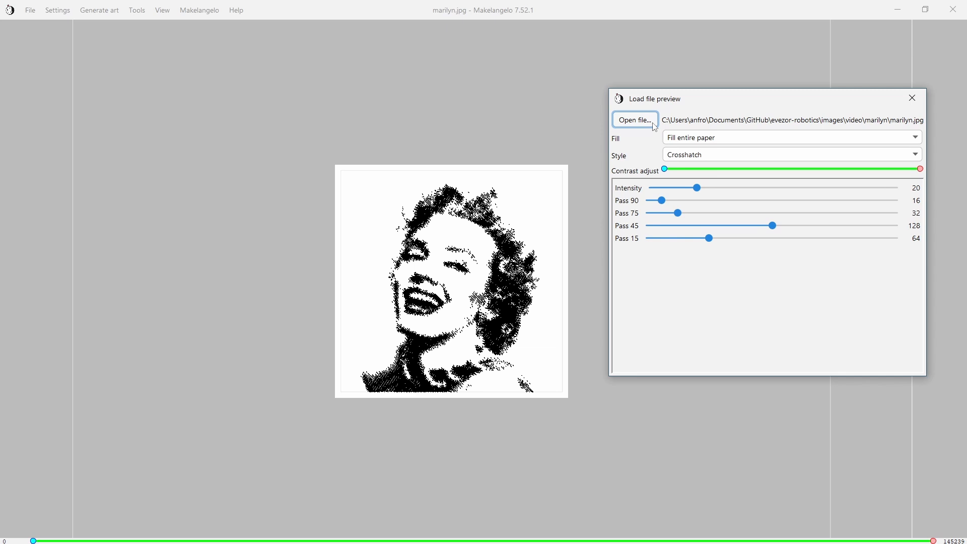
{"action": "left_click", "coordinate": [791, 154]}
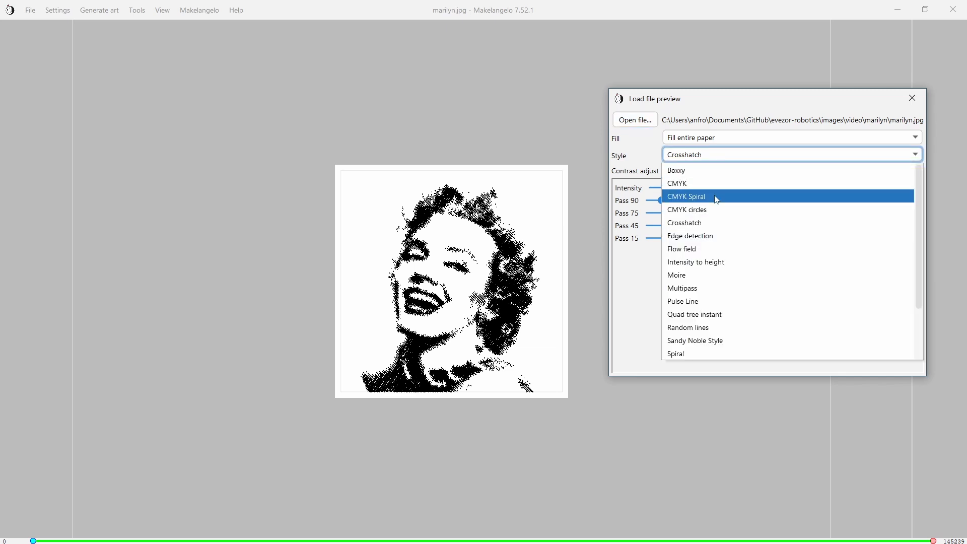
{"action": "left_click", "coordinate": [687, 197]}
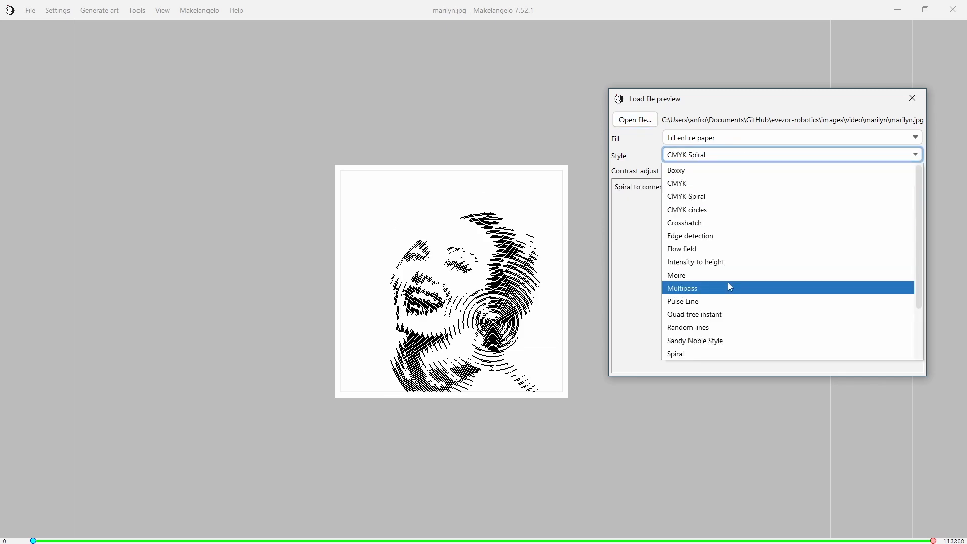
{"action": "left_click", "coordinate": [682, 288]}
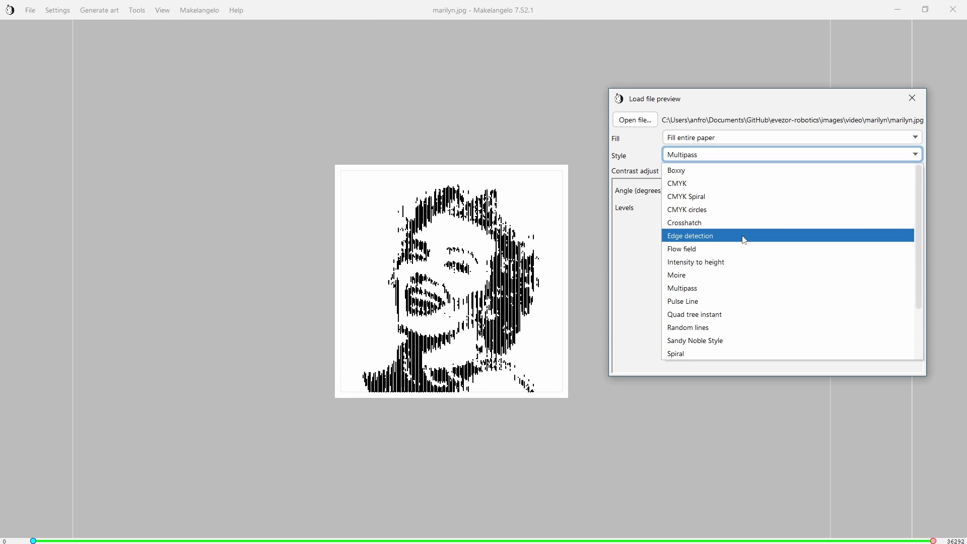
{"action": "left_click", "coordinate": [695, 340]}
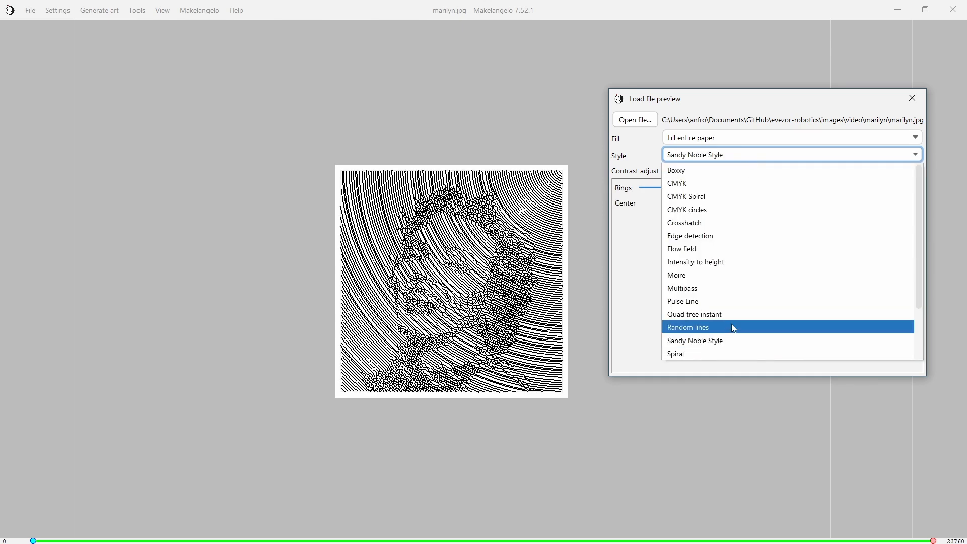
{"action": "mouse_move", "coordinate": [746, 231]}
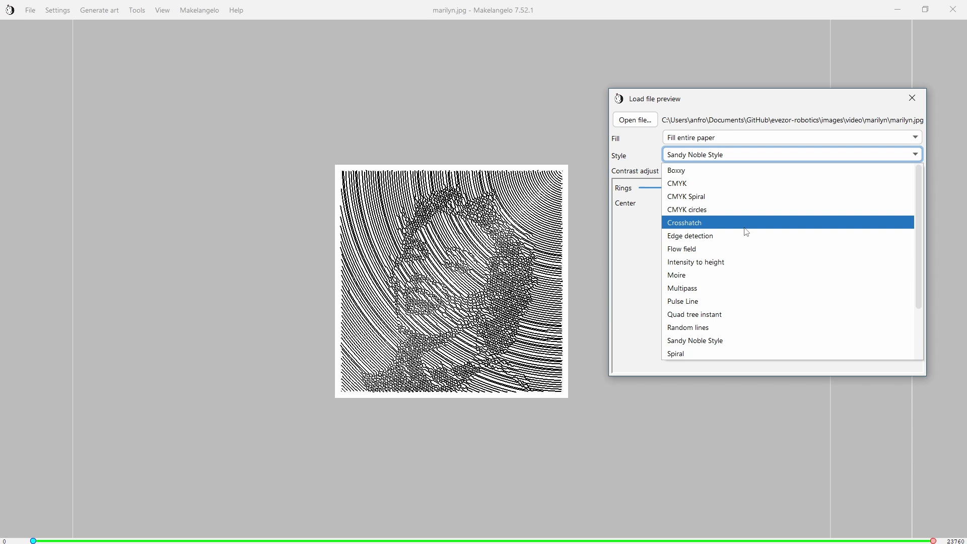
{"action": "left_click", "coordinate": [685, 223]}
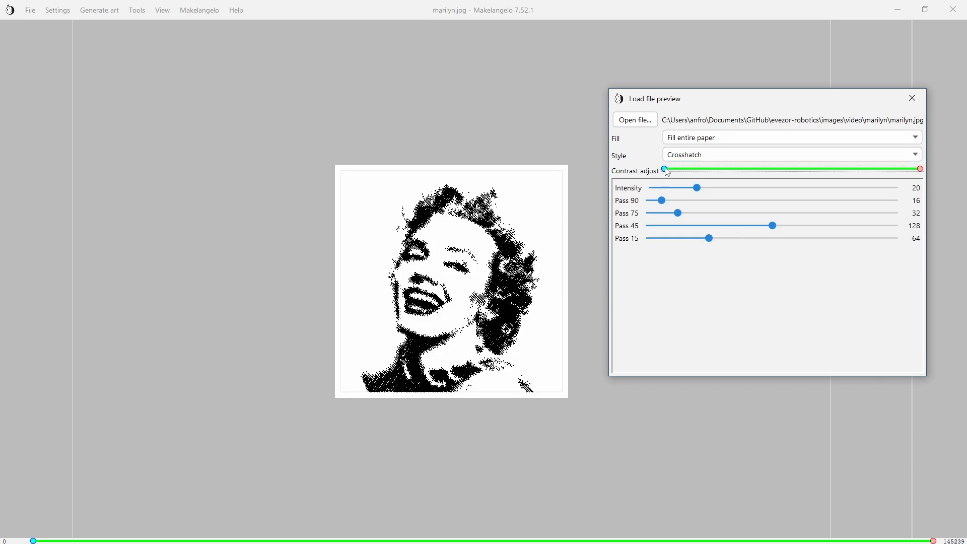
- Raise the portrait's contrast slider in the load preview
{"action": "left_click_drag", "start_coordinate": [666, 168], "coordinate": [666, 168]}
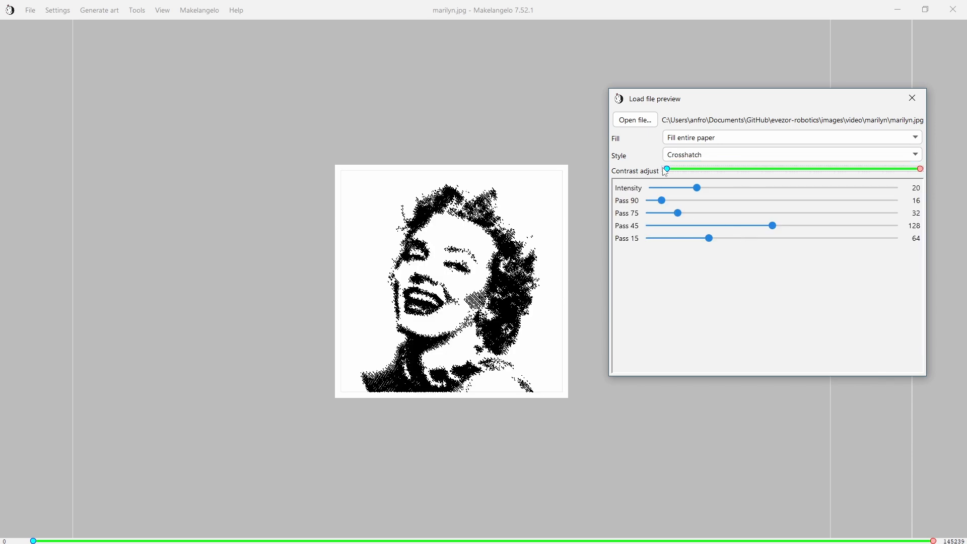
{"action": "left_click_drag", "start_coordinate": [666, 169], "coordinate": [677, 168]}
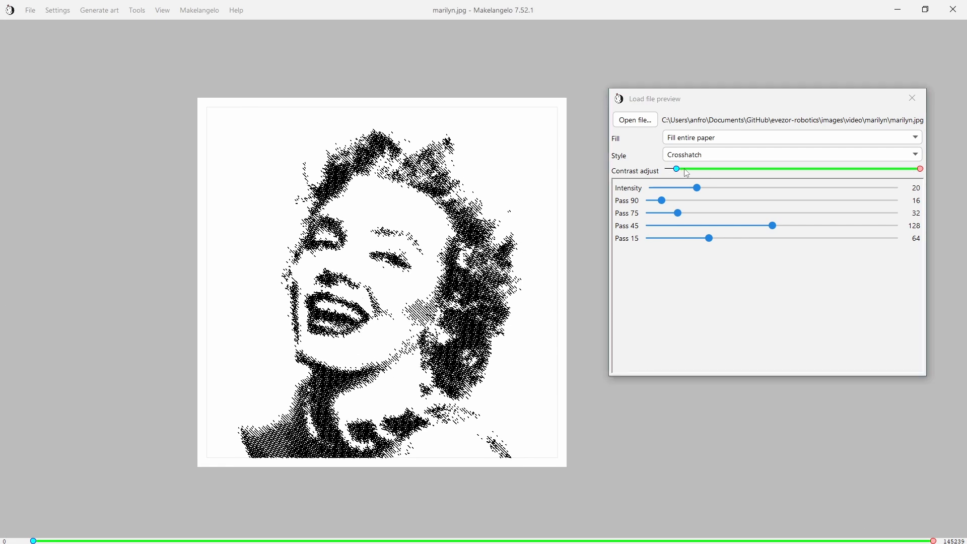
{"action": "left_click_drag", "start_coordinate": [676, 169], "coordinate": [689, 168]}
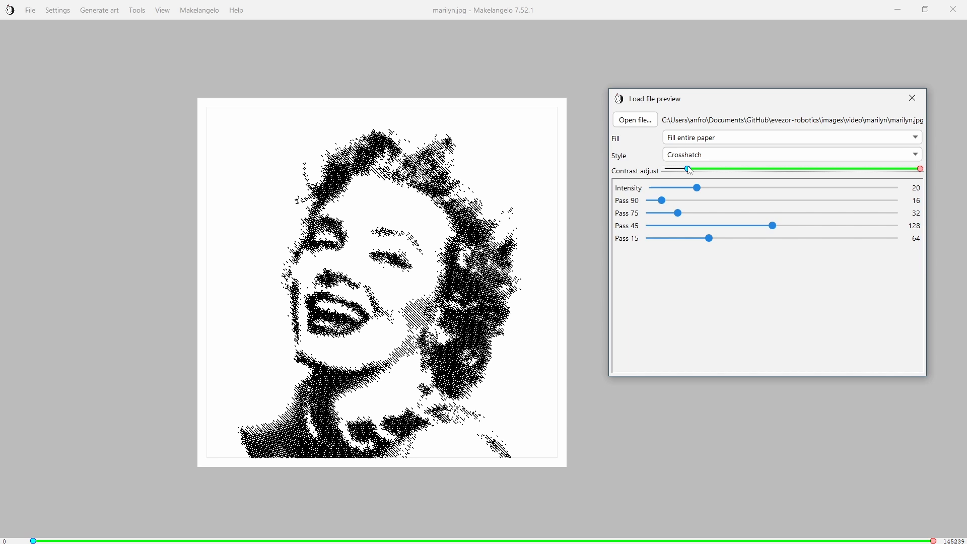
- Raise Pass 45 to 185 and set Pass 90 to 20
{"action": "left_click_drag", "start_coordinate": [771, 225], "coordinate": [780, 226]}
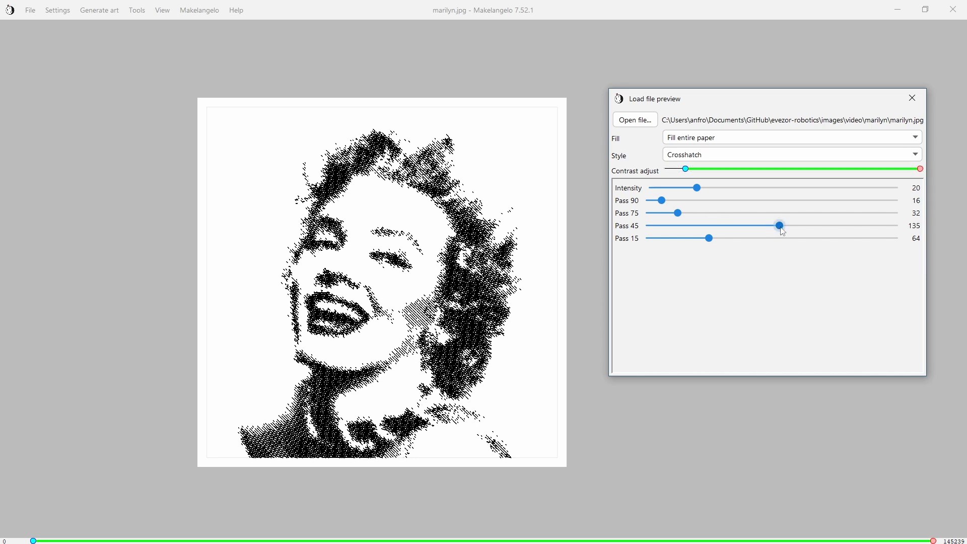
{"action": "left_click_drag", "start_coordinate": [779, 225], "coordinate": [783, 226]}
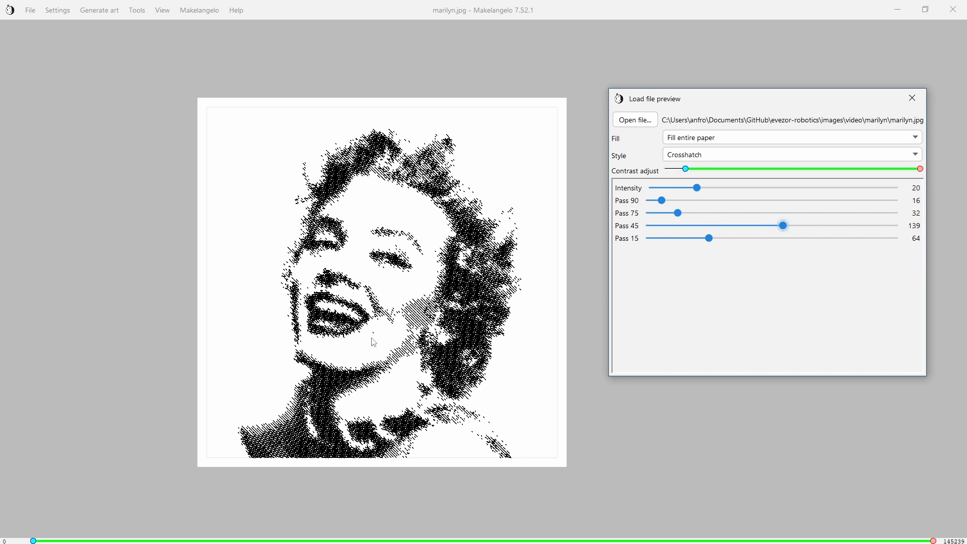
{"action": "left_click_drag", "start_coordinate": [784, 225], "coordinate": [821, 225]}
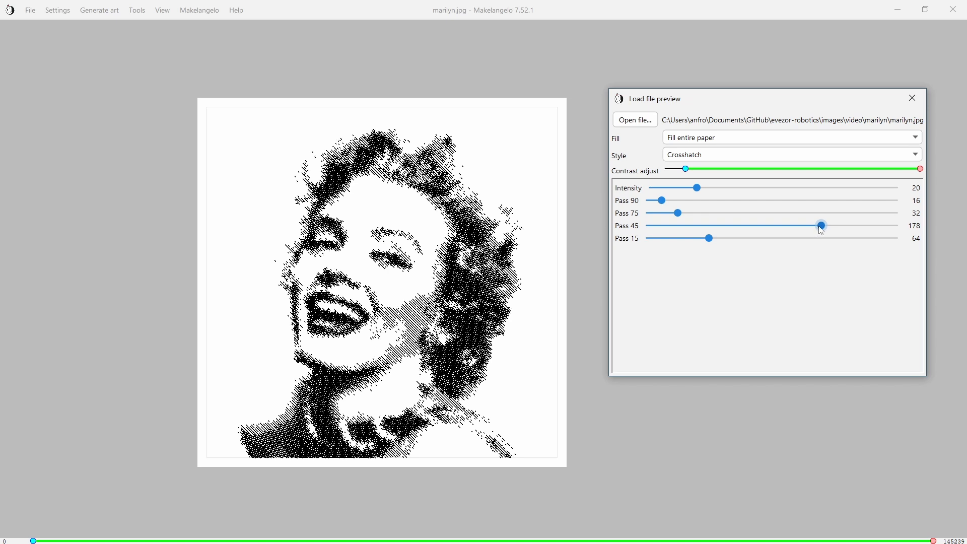
{"action": "left_click_drag", "start_coordinate": [821, 226], "coordinate": [829, 225]}
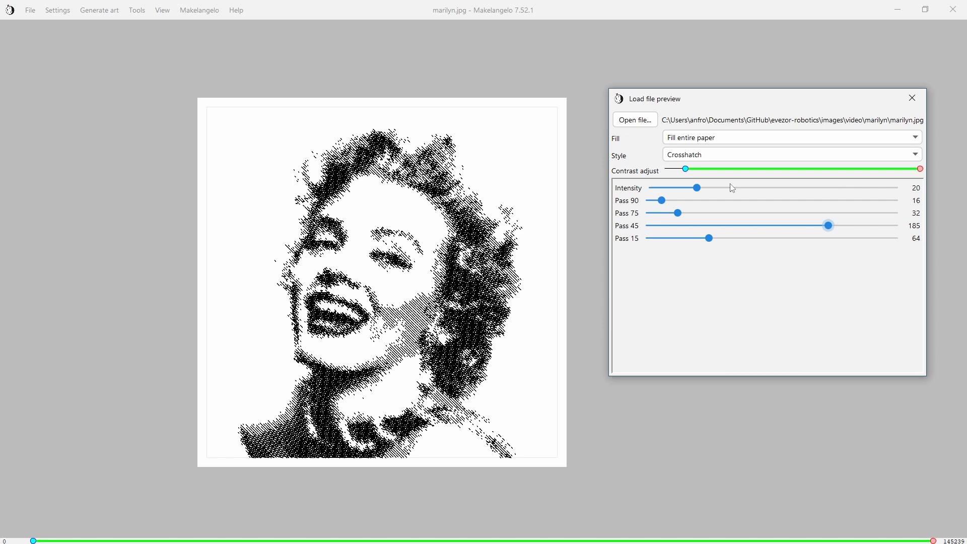
{"action": "left_click_drag", "start_coordinate": [659, 201], "coordinate": [670, 200]}
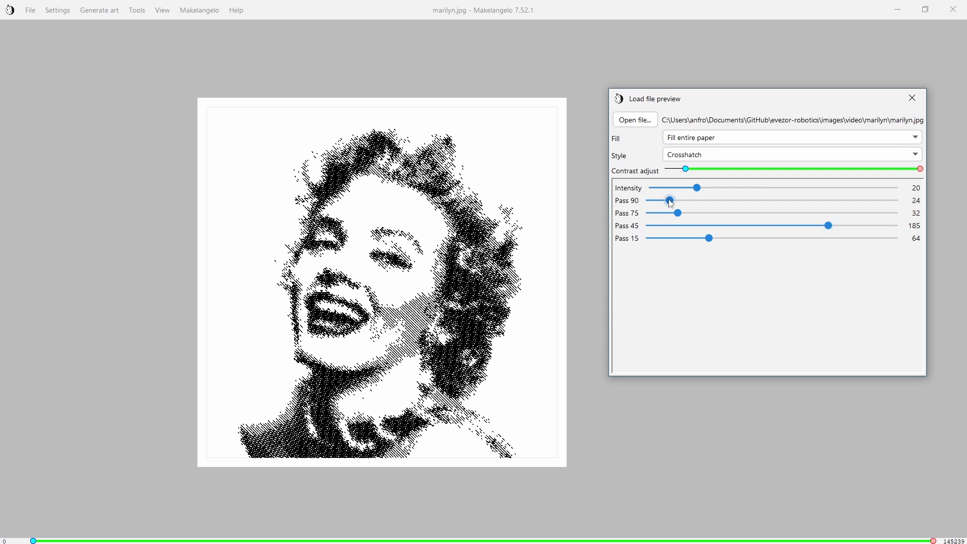
{"action": "left_click_drag", "start_coordinate": [670, 200], "coordinate": [666, 200]}
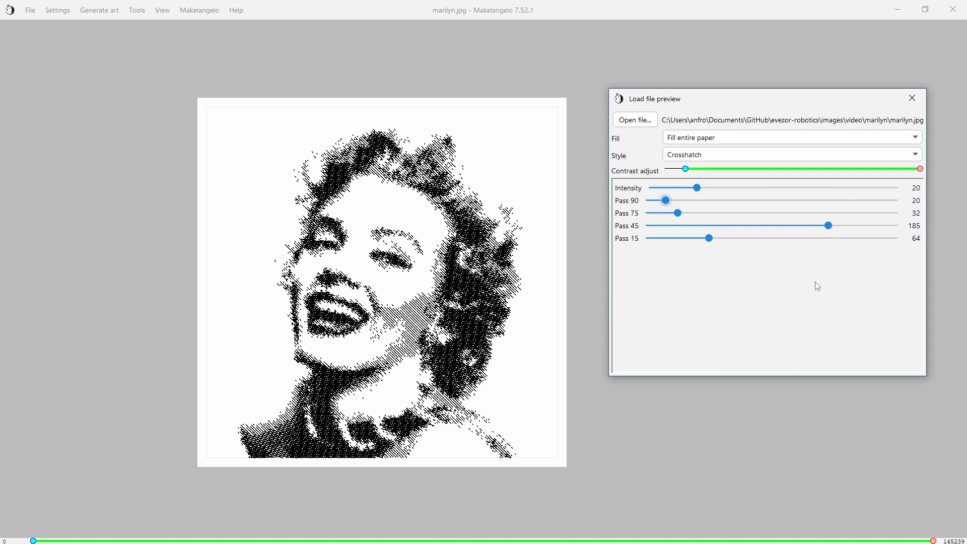
{"action": "mouse_move", "coordinate": [912, 98]}
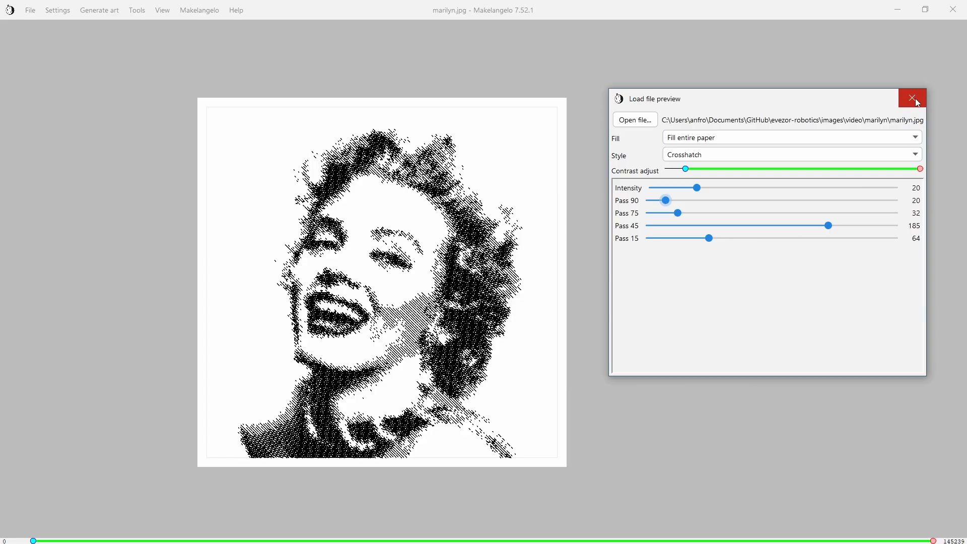
- Close the load preview, keeping the crosshatch portrait, and show the File menu
{"action": "left_click", "coordinate": [912, 98]}
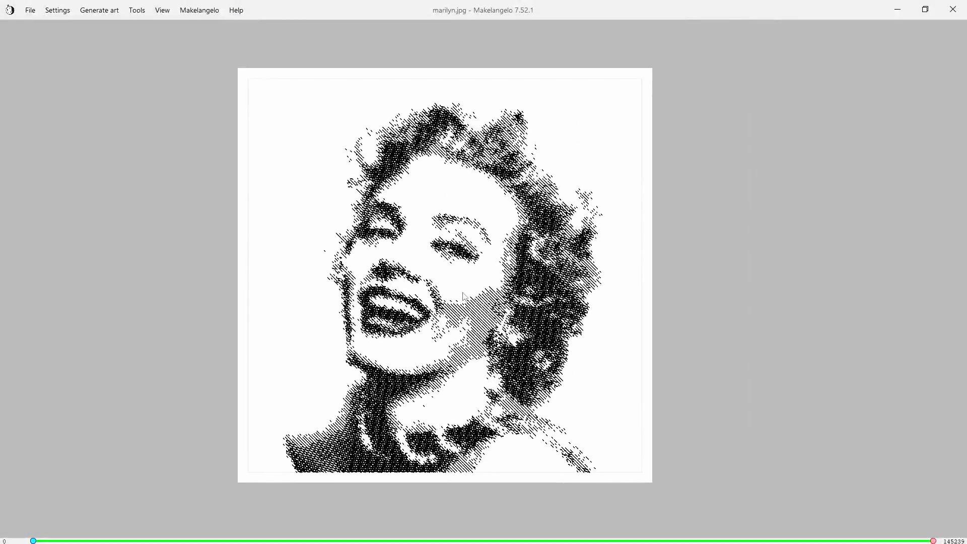
{"action": "left_click", "coordinate": [31, 10]}
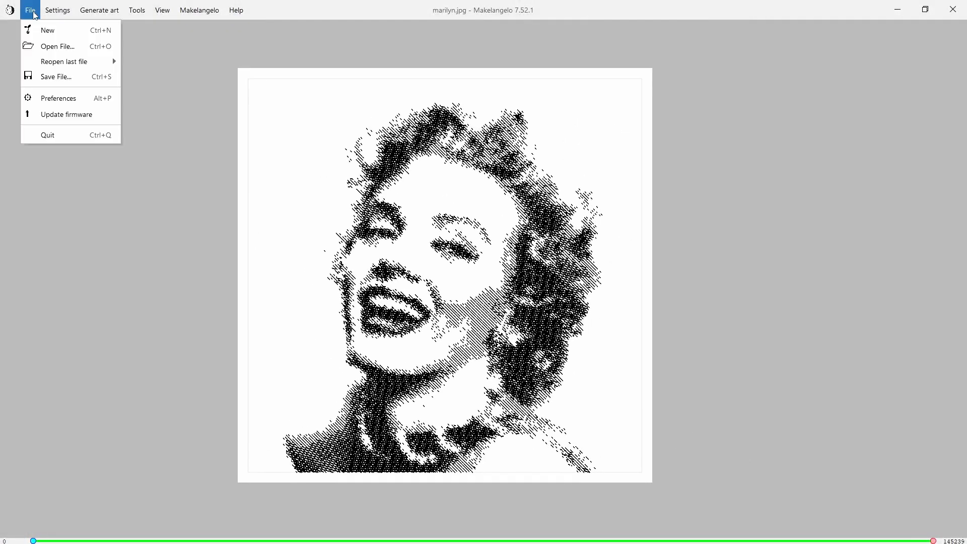
- Save the portrait as marilyn.gcode in GCode format in the marilyn folder
{"action": "left_click", "coordinate": [55, 76]}
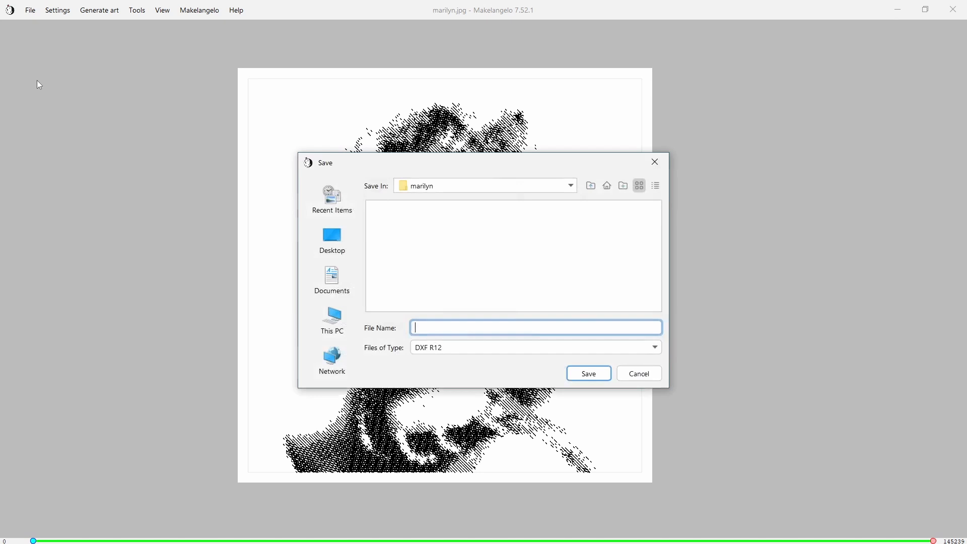
{"action": "left_click", "coordinate": [655, 347]}
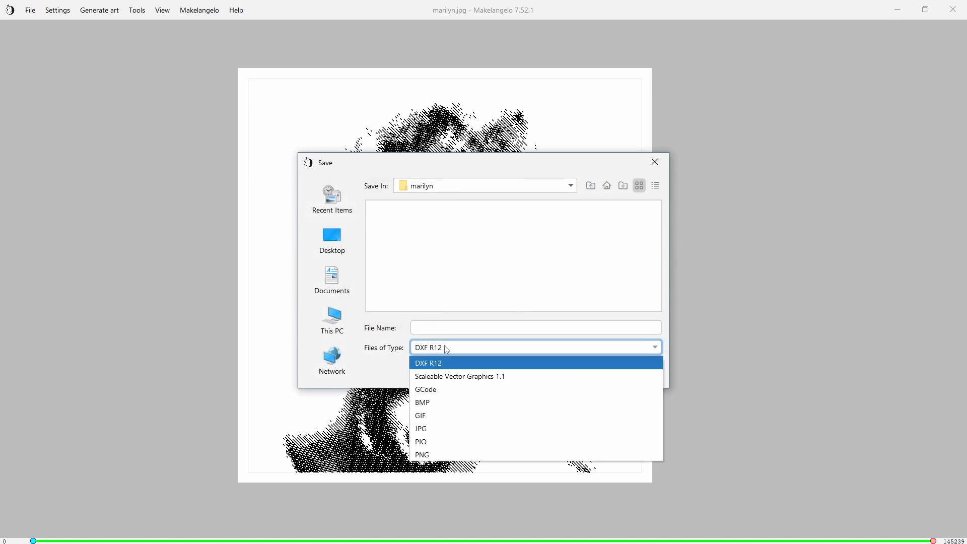
{"action": "mouse_move", "coordinate": [449, 398]}
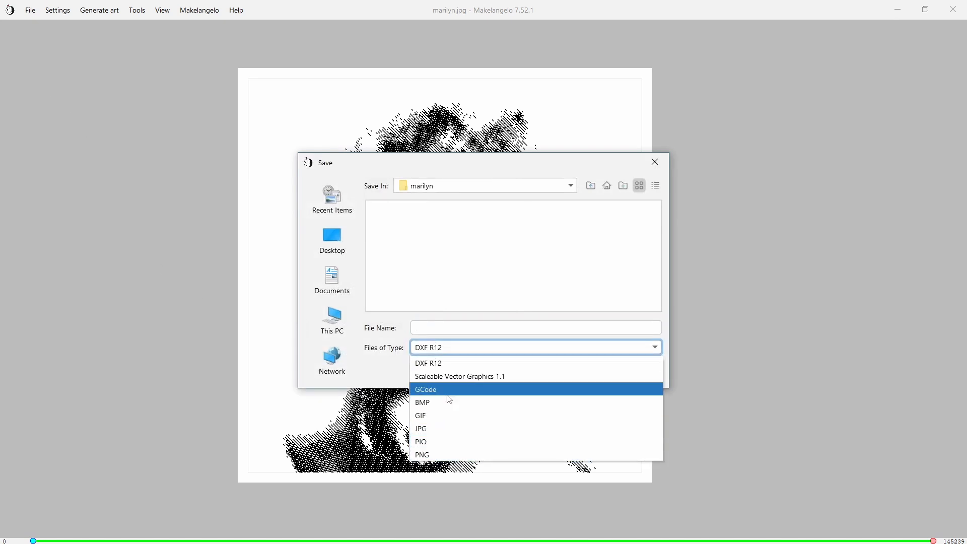
{"action": "left_click", "coordinate": [426, 390]}
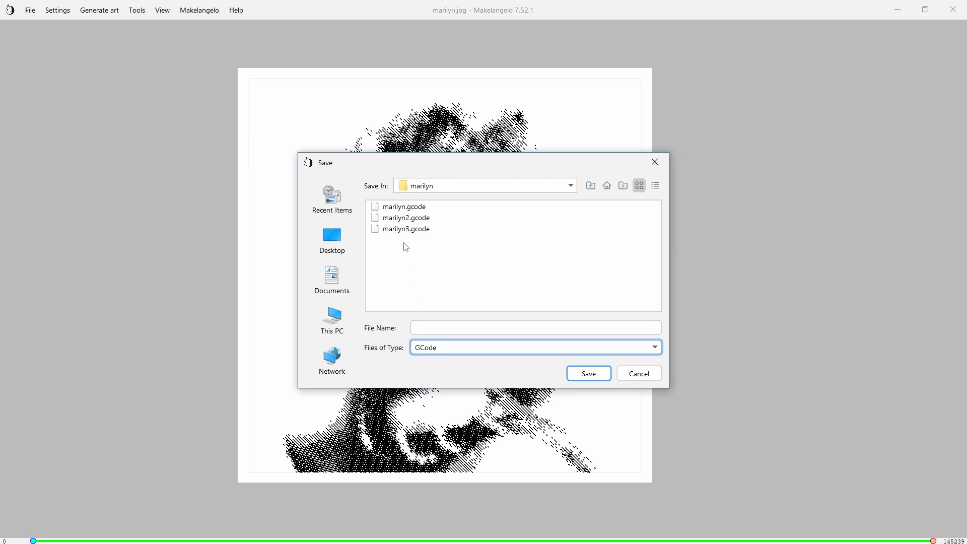
{"action": "left_click", "coordinate": [406, 229]}
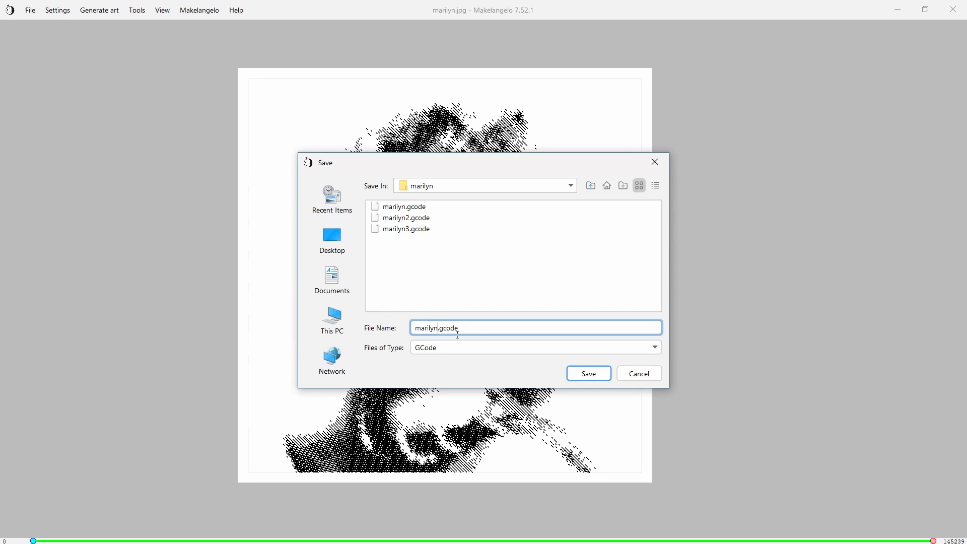
{"action": "left_click", "coordinate": [588, 373]}
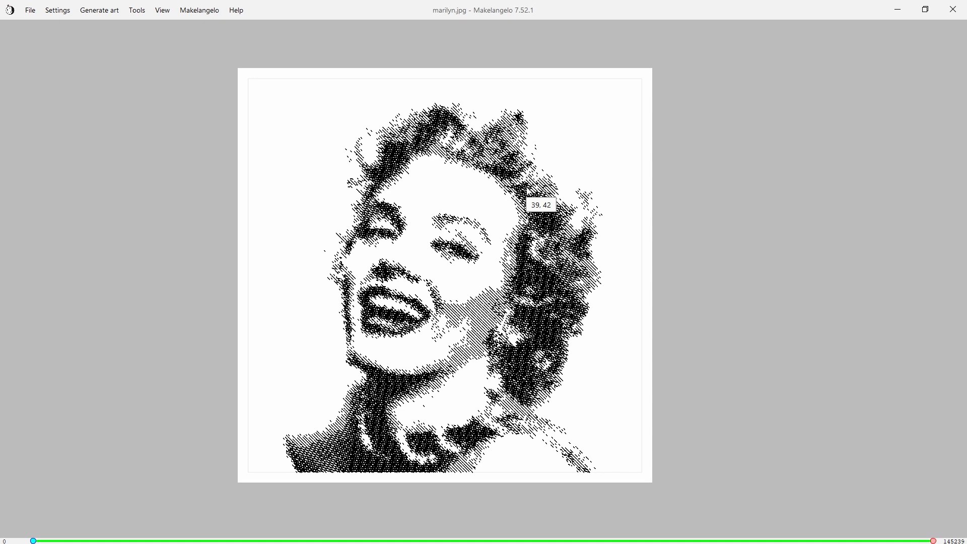
{"action": "mouse_move", "coordinate": [742, 84]}
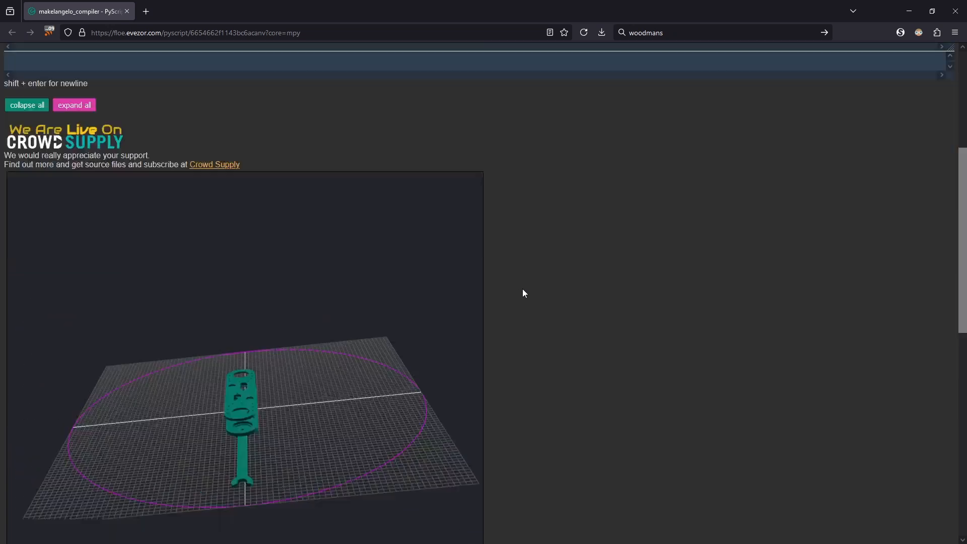
- Scroll the Floe compiler page down to the 3D preview and a_output panel
{"action": "scroll", "scroll_direction": "down", "scroll_amount": 3}
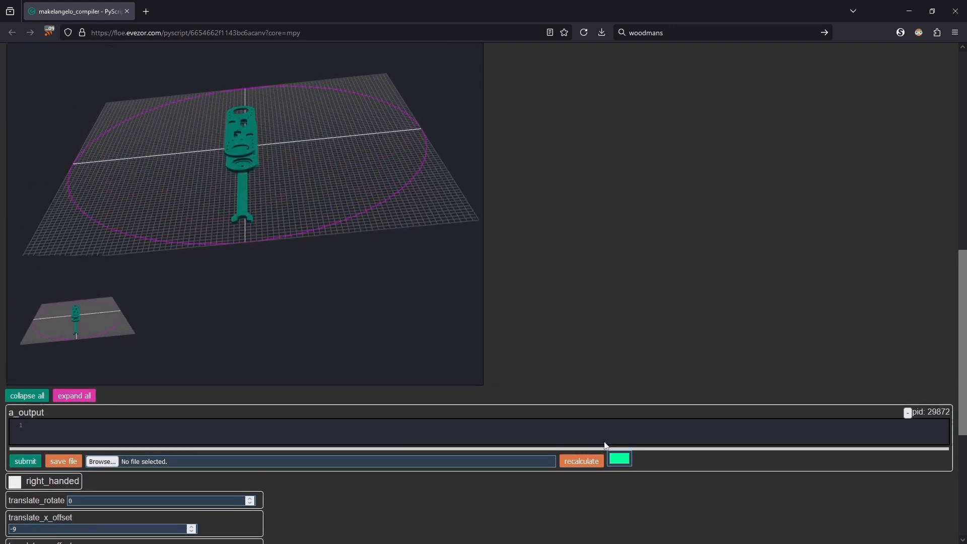
{"action": "mouse_move", "coordinate": [554, 338]}
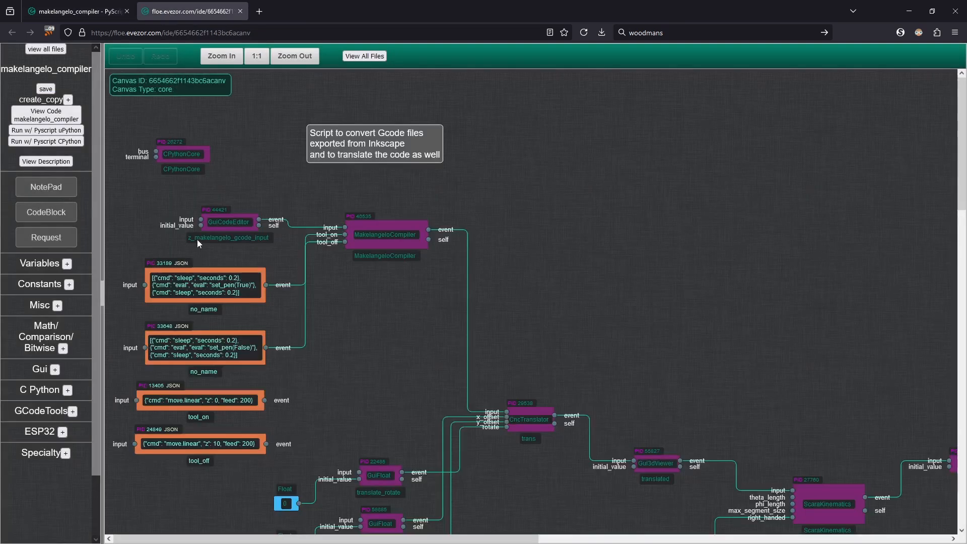
- Scroll through the running compiler page's terminal and 3D viewer
{"action": "scroll", "scroll_direction": "down", "scroll_amount": 3}
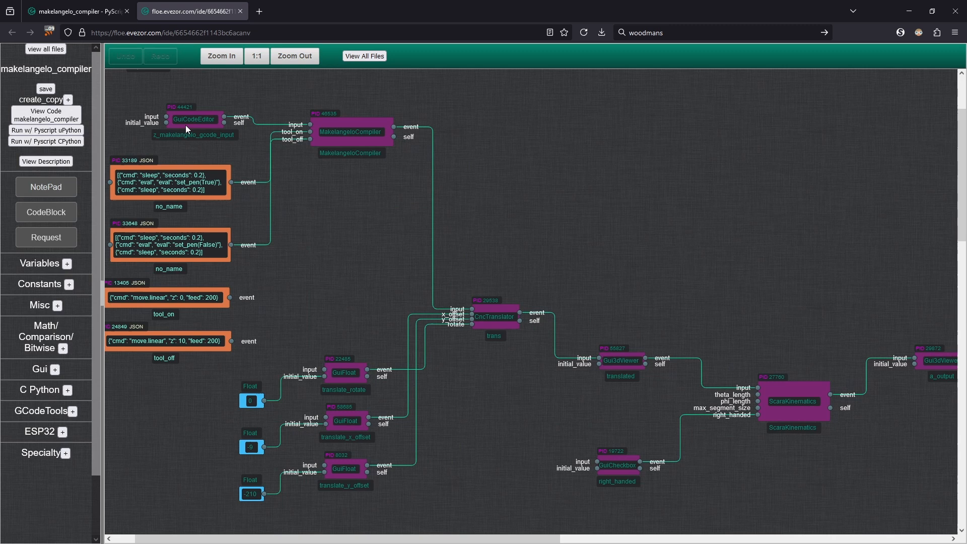
{"action": "mouse_move", "coordinate": [198, 152]}
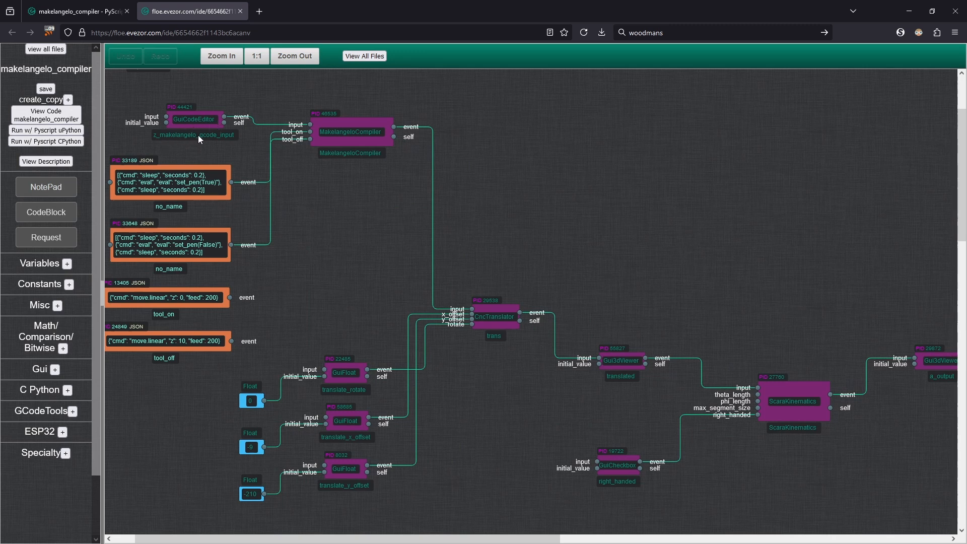
{"action": "mouse_move", "coordinate": [201, 128]}
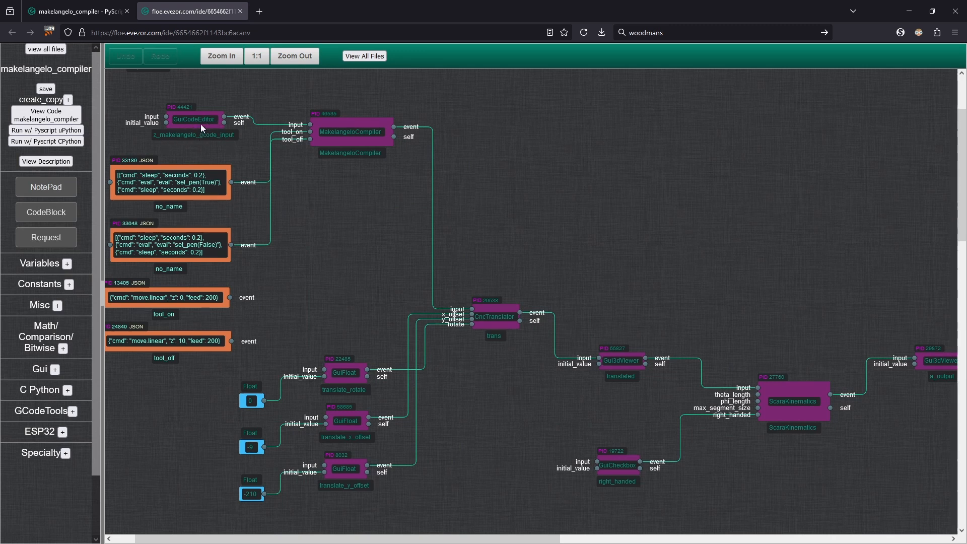
{"action": "mouse_move", "coordinate": [335, 150]}
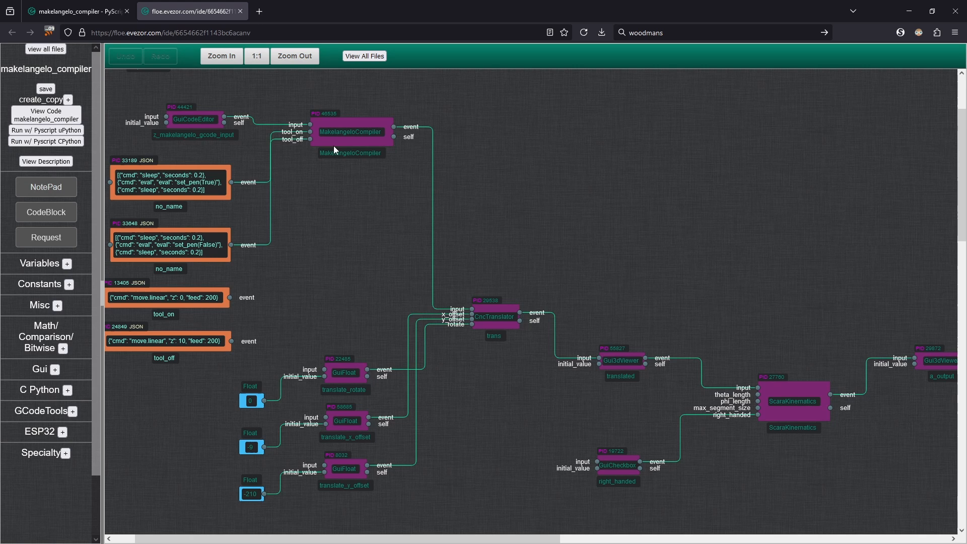
{"action": "mouse_move", "coordinate": [357, 173]}
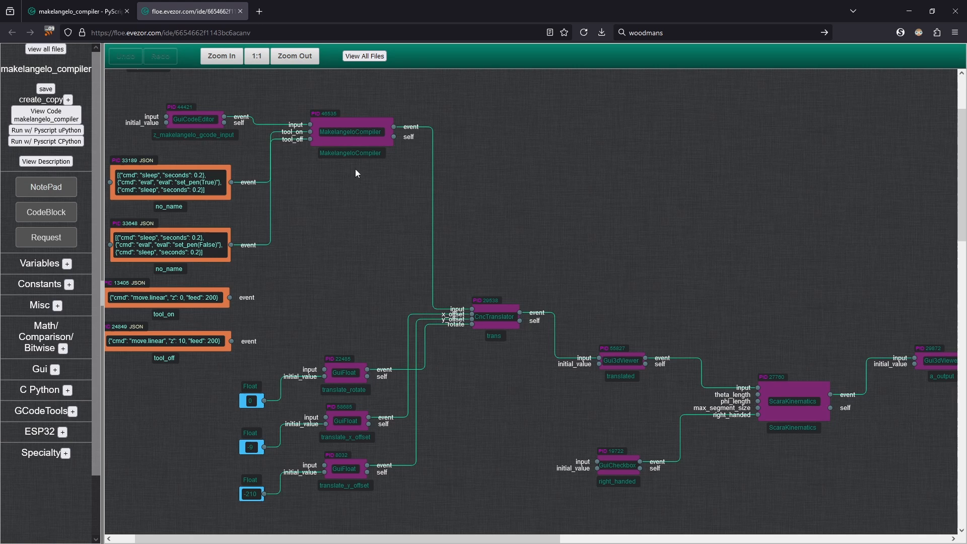
{"action": "mouse_move", "coordinate": [336, 147]}
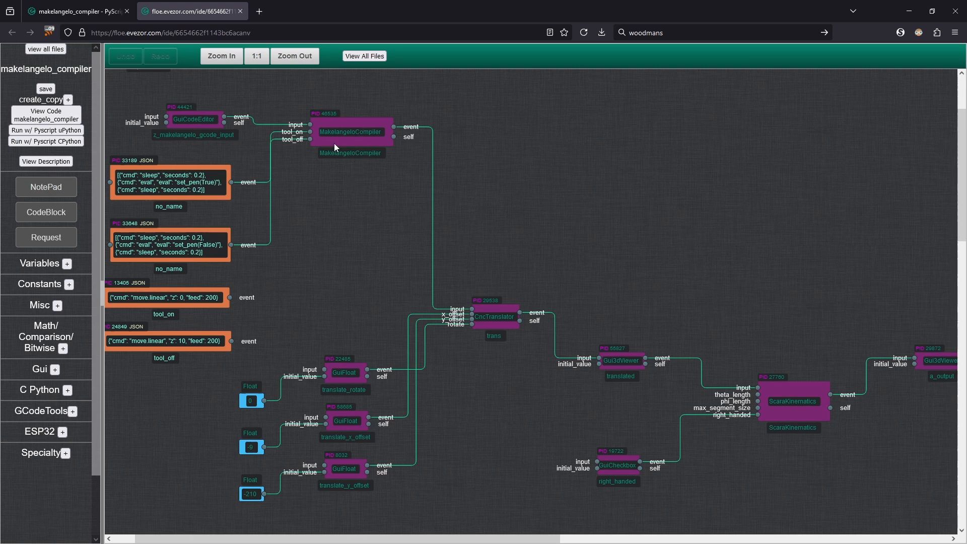
{"action": "mouse_move", "coordinate": [149, 229]}
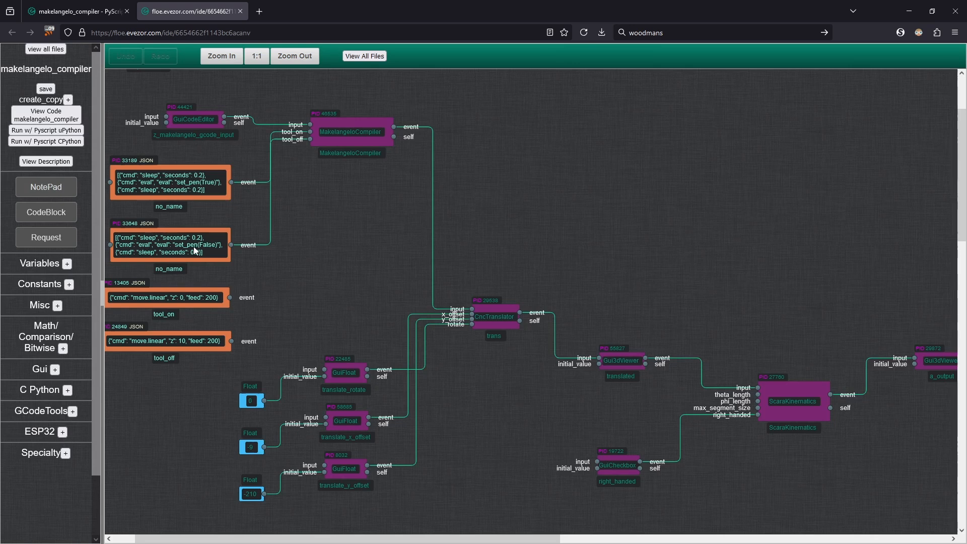
{"action": "mouse_move", "coordinate": [467, 294]}
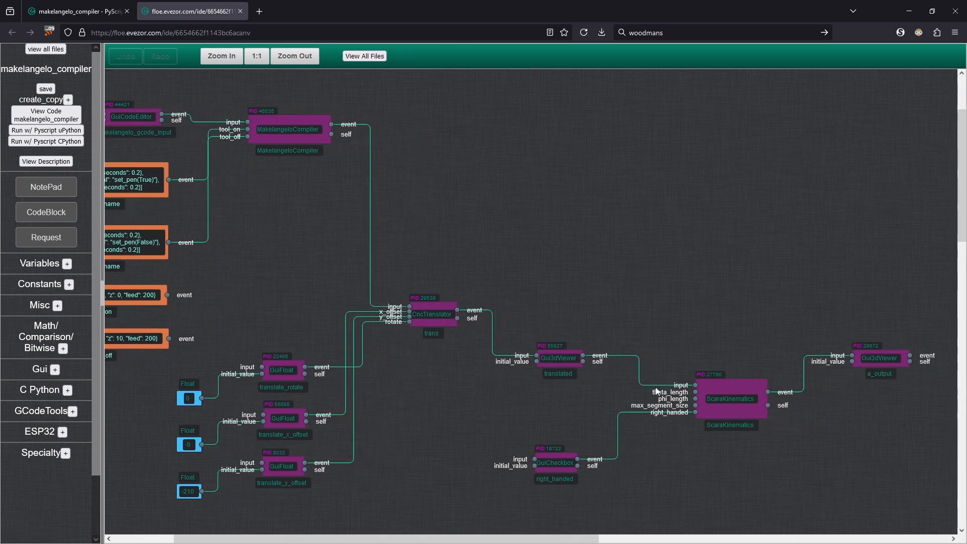
{"action": "mouse_move", "coordinate": [750, 418]}
{"action": "type", "text": "y"}
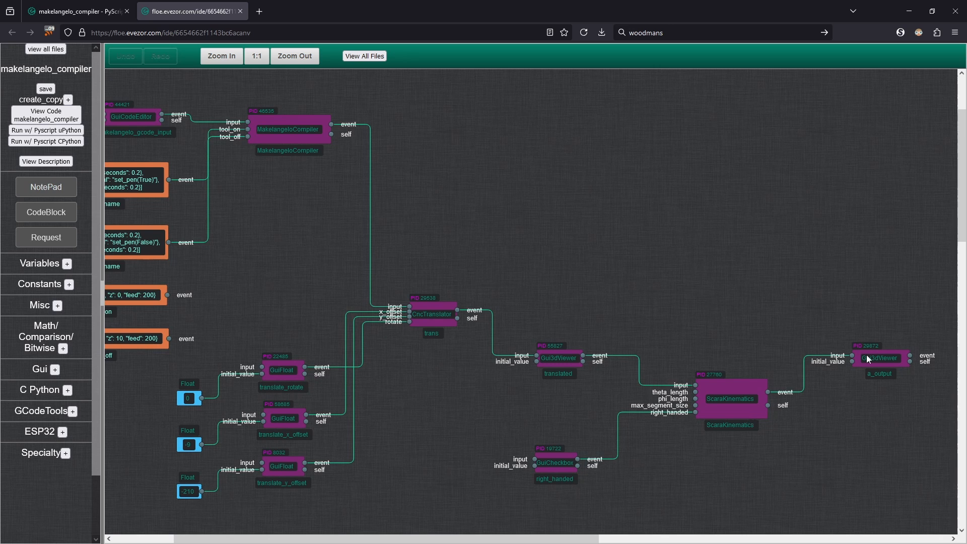
{"action": "mouse_move", "coordinate": [880, 374]}
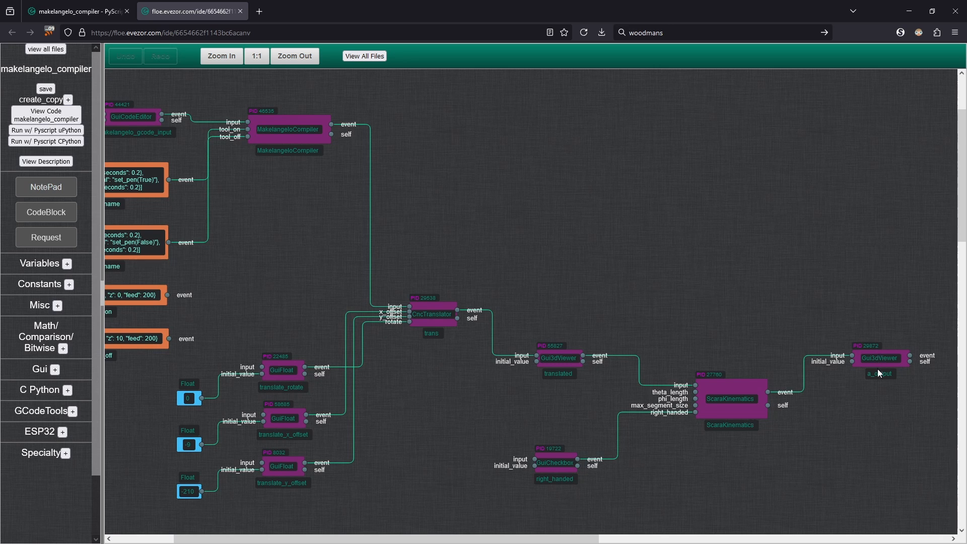
{"action": "mouse_move", "coordinate": [554, 178]}
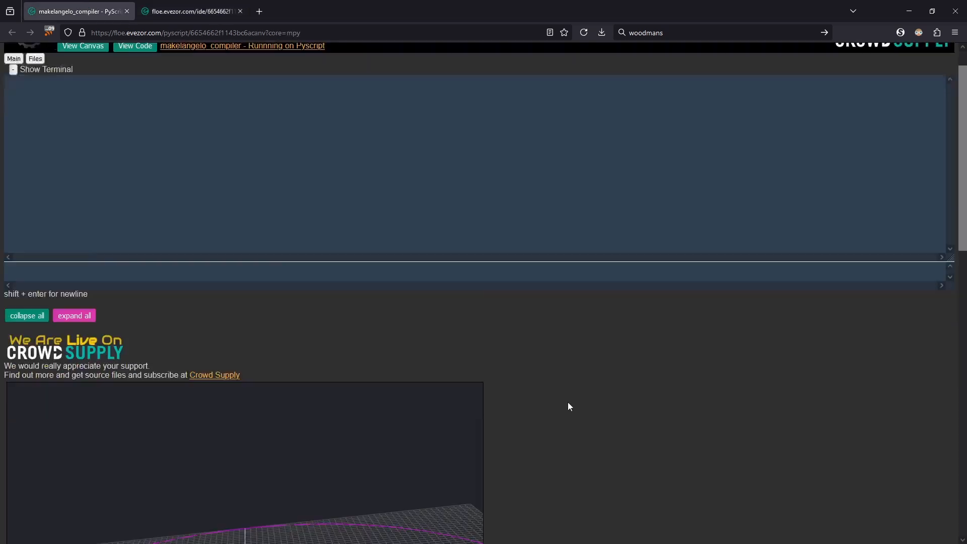
- Load marilyn4.gcode from video > marilyn into the G-code input node
{"action": "scroll", "scroll_direction": "down", "scroll_amount": 3}
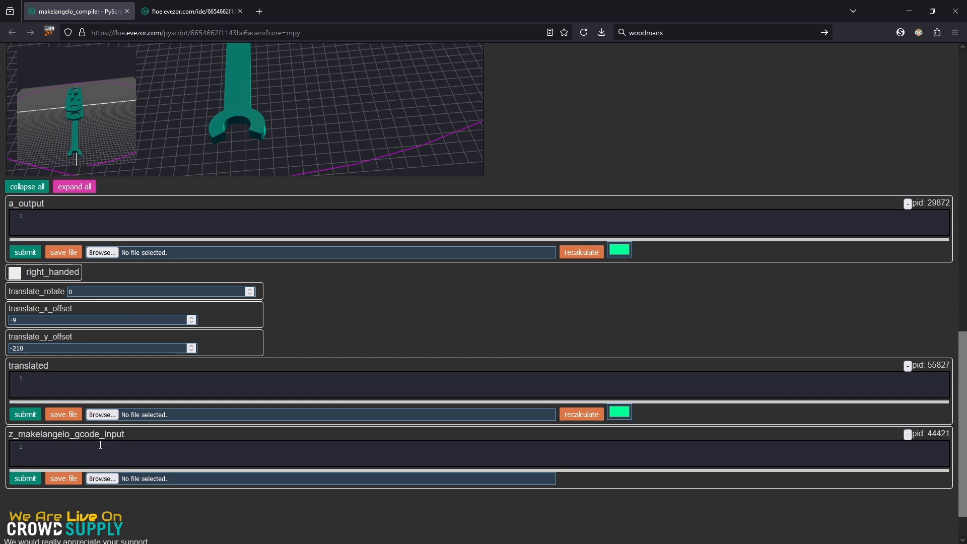
{"action": "mouse_move", "coordinate": [124, 479]}
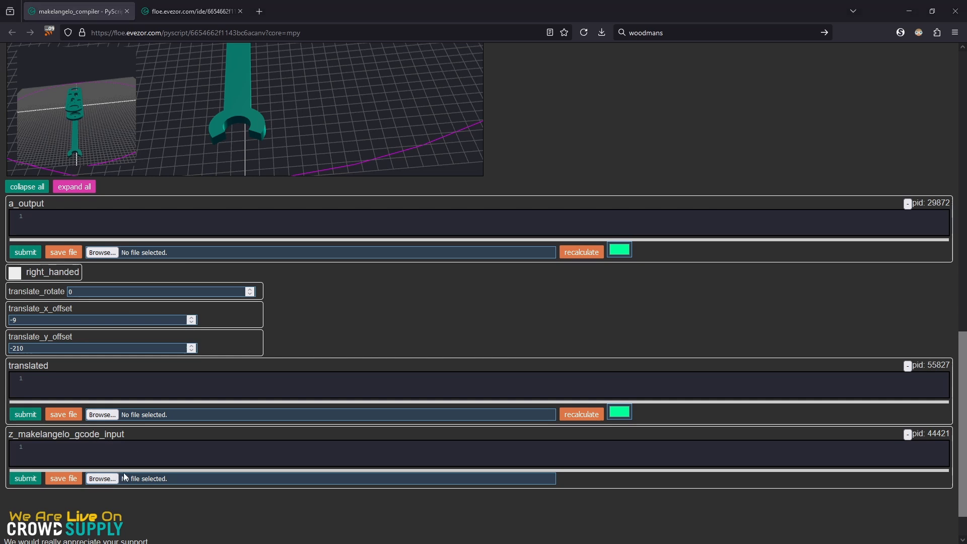
{"action": "left_click", "coordinate": [102, 479]}
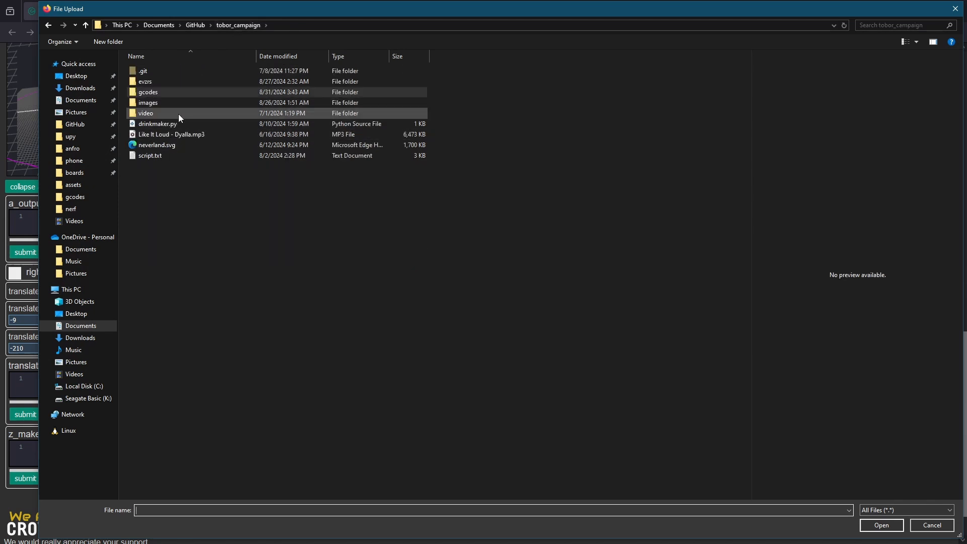
{"action": "double_click", "coordinate": [146, 113]}
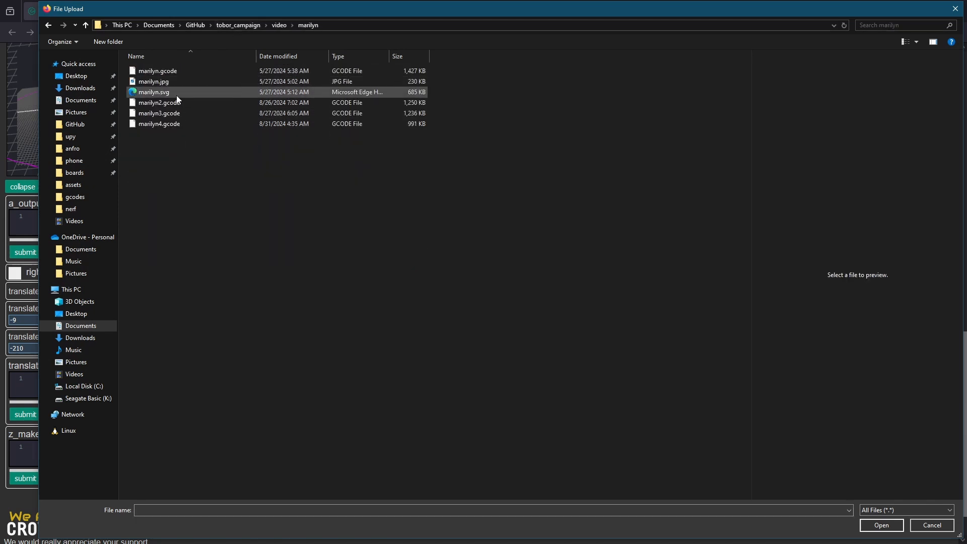
{"action": "left_click", "coordinate": [159, 124]}
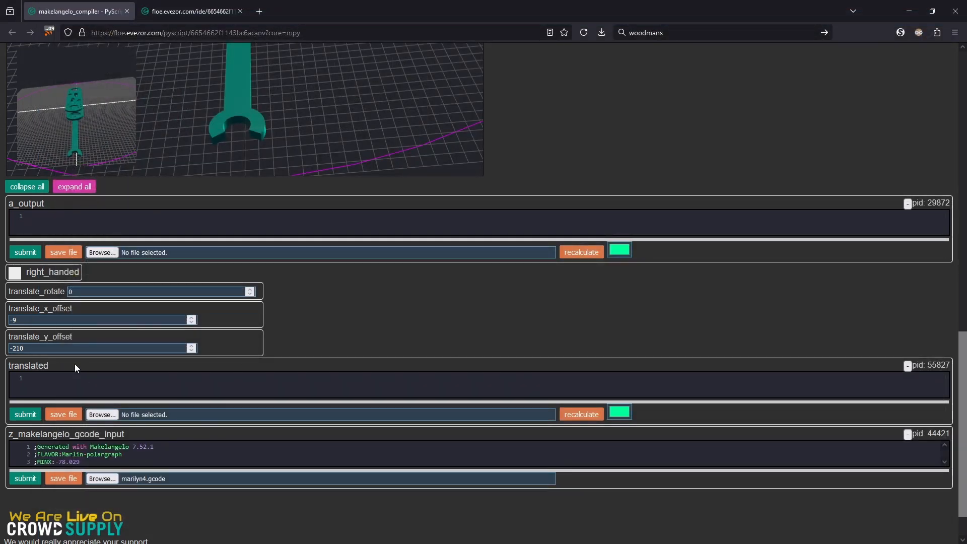
{"action": "left_click", "coordinate": [96, 320]}
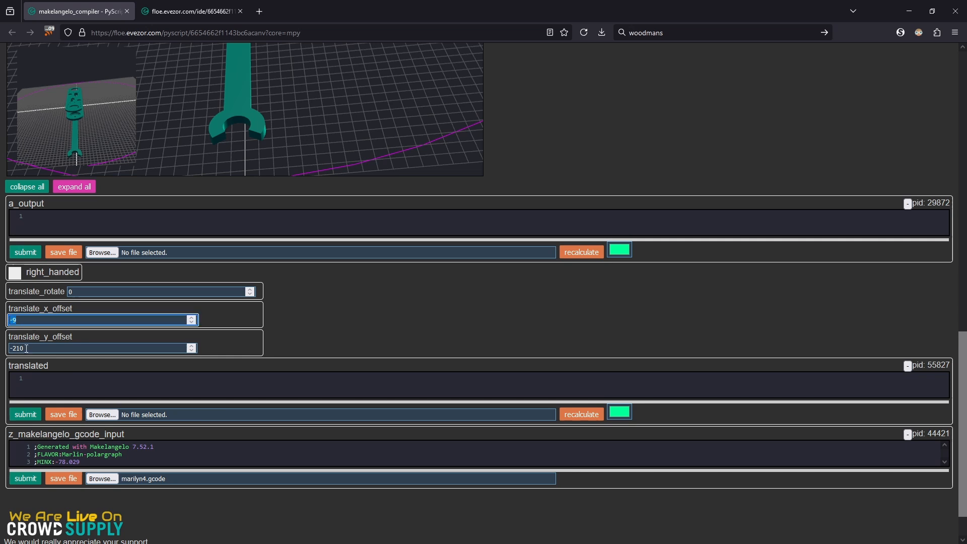
{"action": "left_click", "coordinate": [76, 348]}
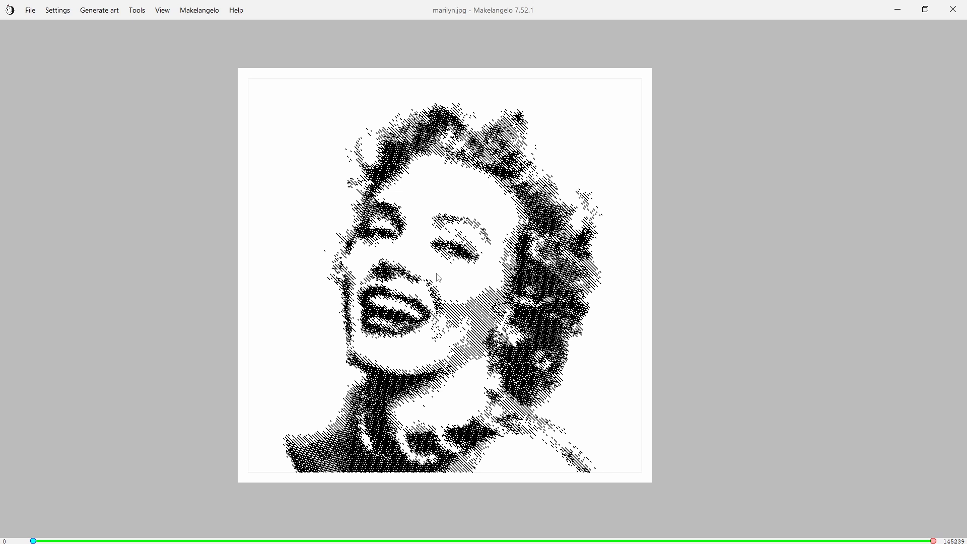
{"action": "mouse_move", "coordinate": [422, 255]}
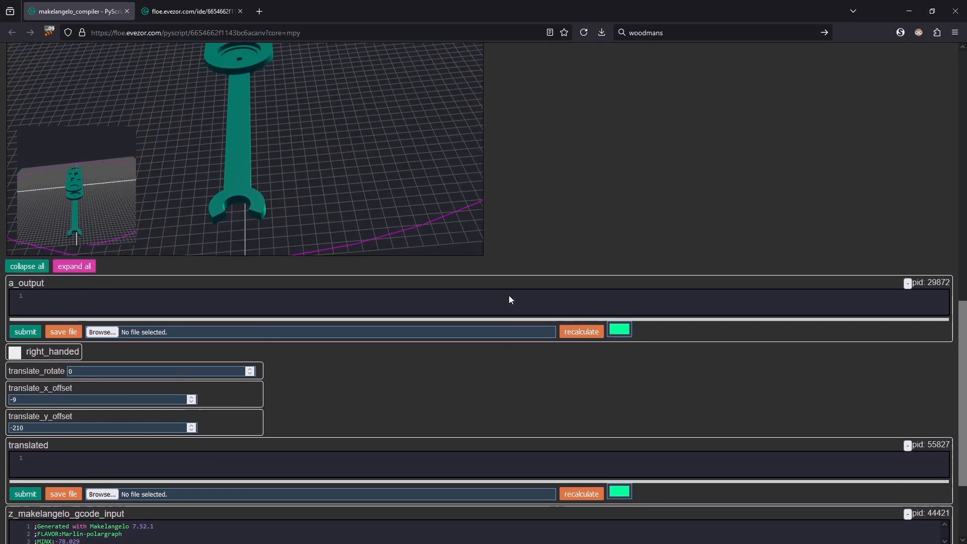
- Enable the right_handed option for the arm kinematics
{"action": "scroll", "scroll_direction": "down", "scroll_amount": 3}
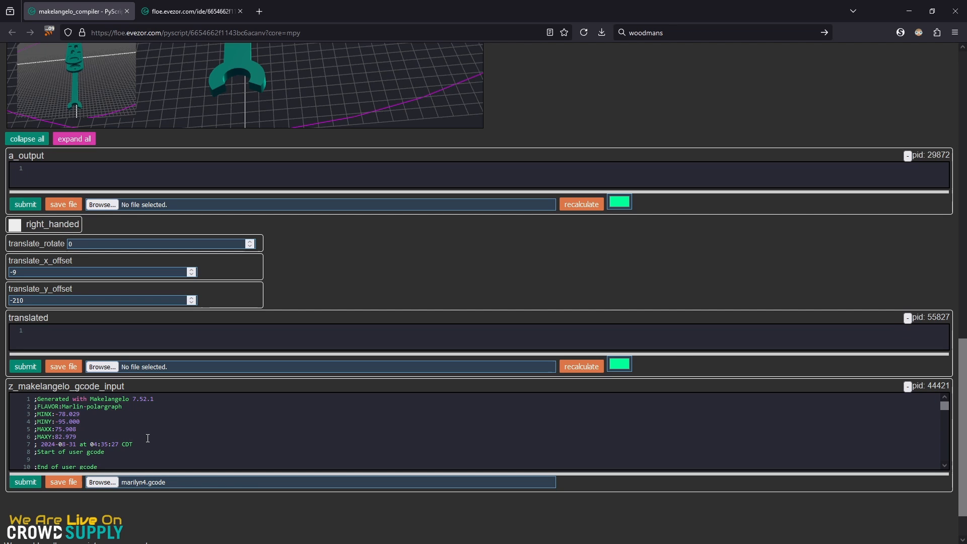
{"action": "scroll", "scroll_direction": "down", "scroll_amount": 3}
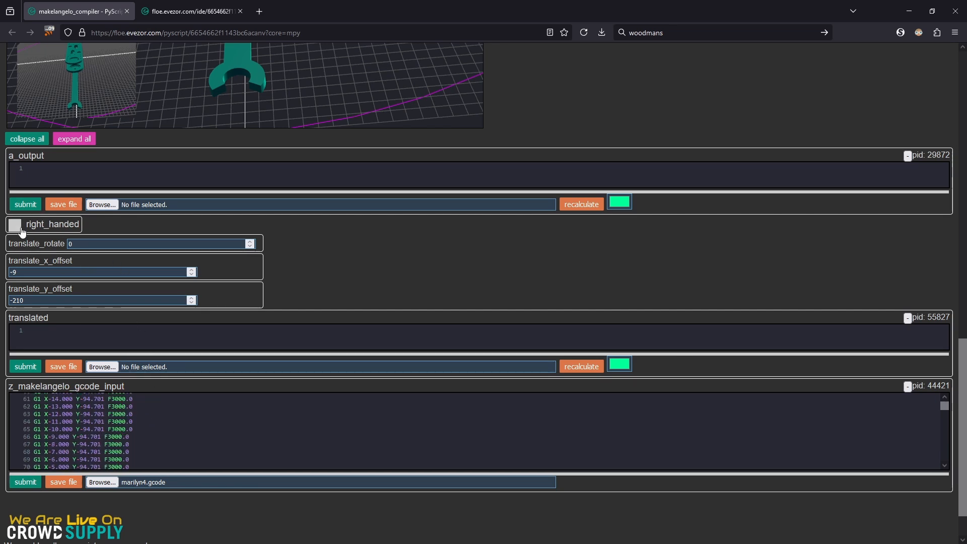
{"action": "left_click", "coordinate": [14, 224]}
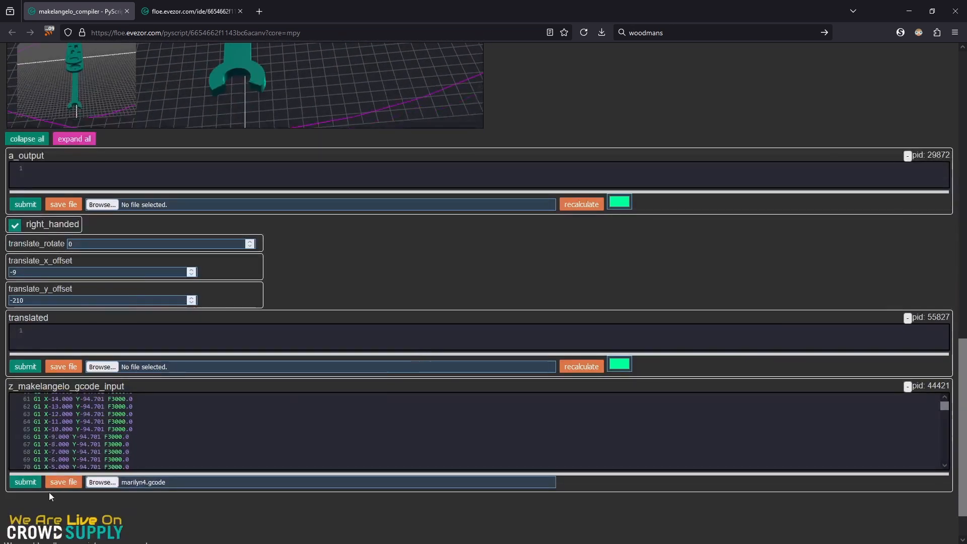
{"action": "mouse_move", "coordinate": [42, 489]}
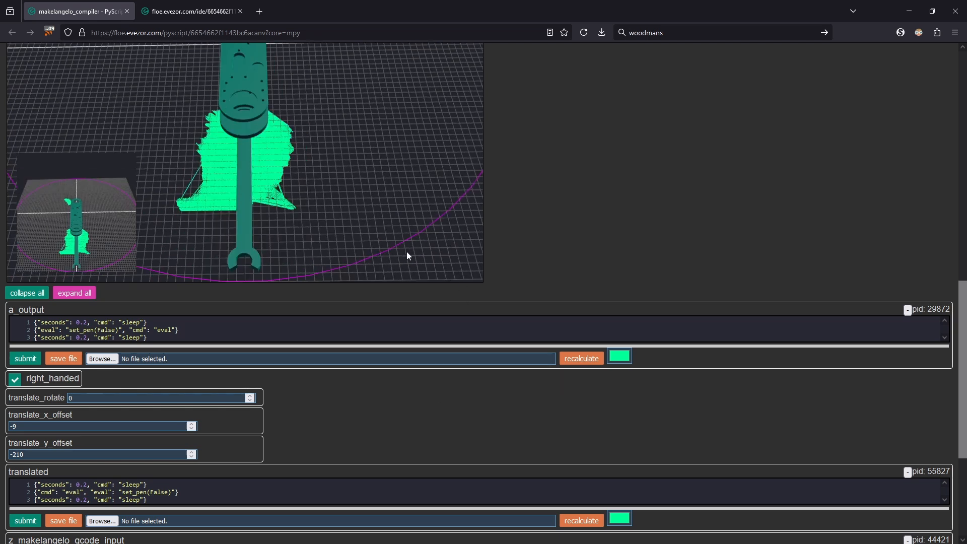
- Colour the translated path magenta and orbit the 3D view
{"action": "scroll", "scroll_direction": "down", "scroll_amount": 3}
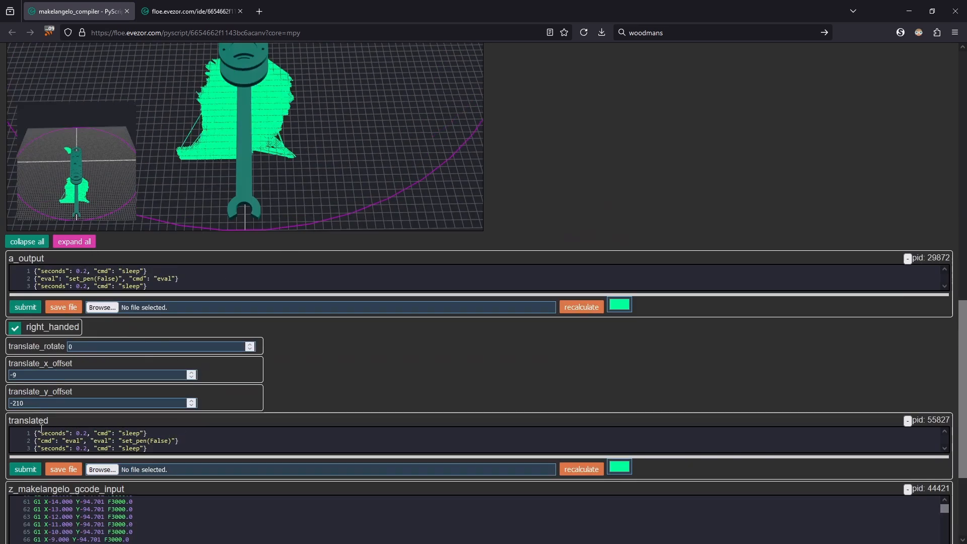
{"action": "left_click", "coordinate": [620, 305]}
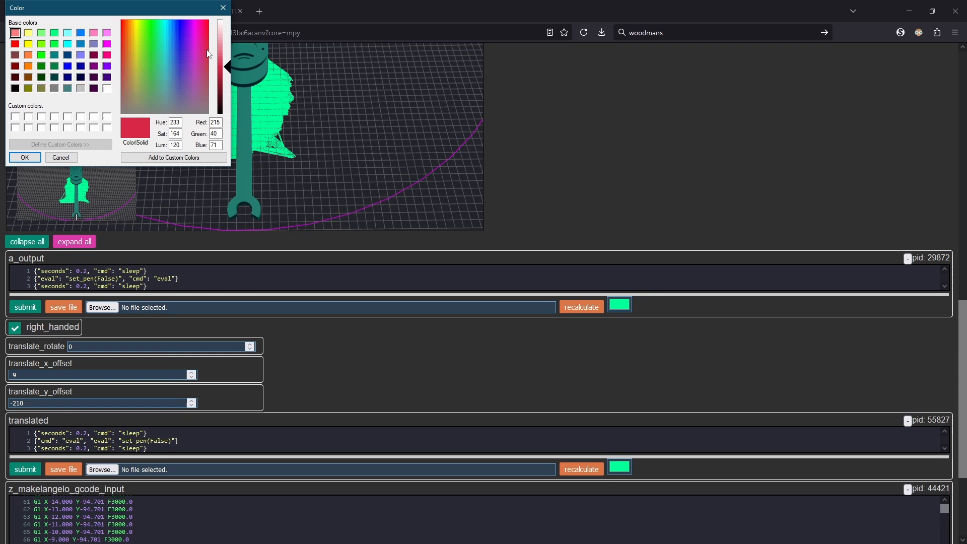
{"action": "left_click", "coordinate": [24, 157]}
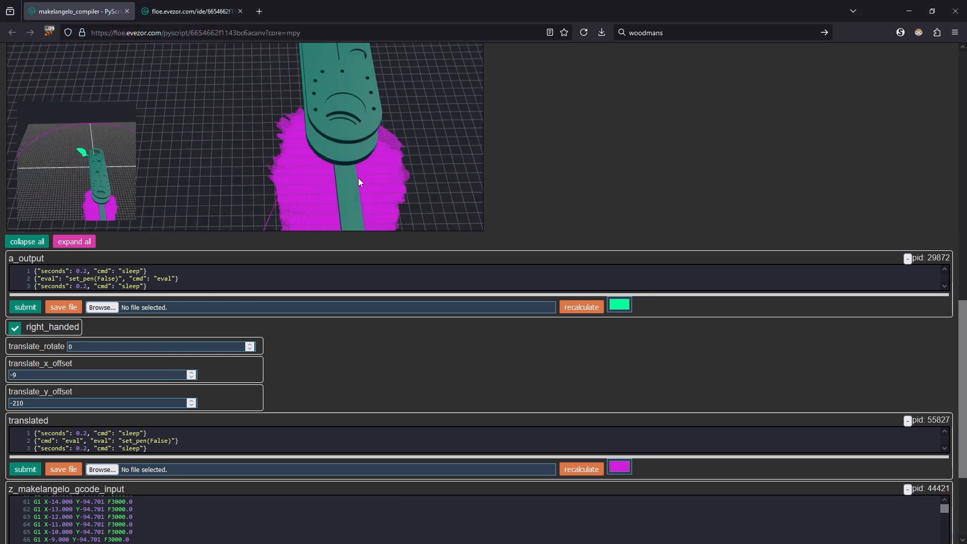
{"action": "left_click_drag", "start_coordinate": [360, 182], "coordinate": [277, 140]}
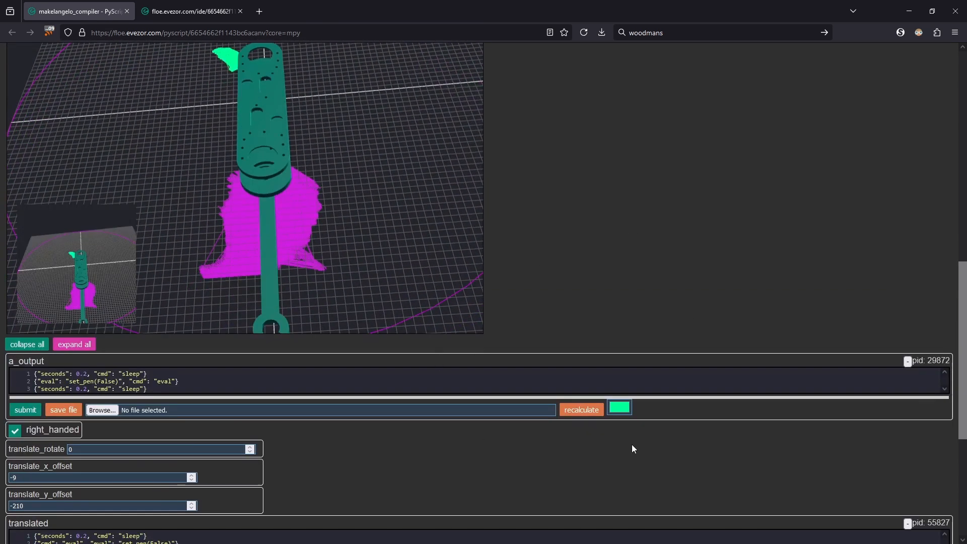
- Colour the kinematics output yellow-green and begin saving the project
{"action": "left_click", "coordinate": [620, 408]}
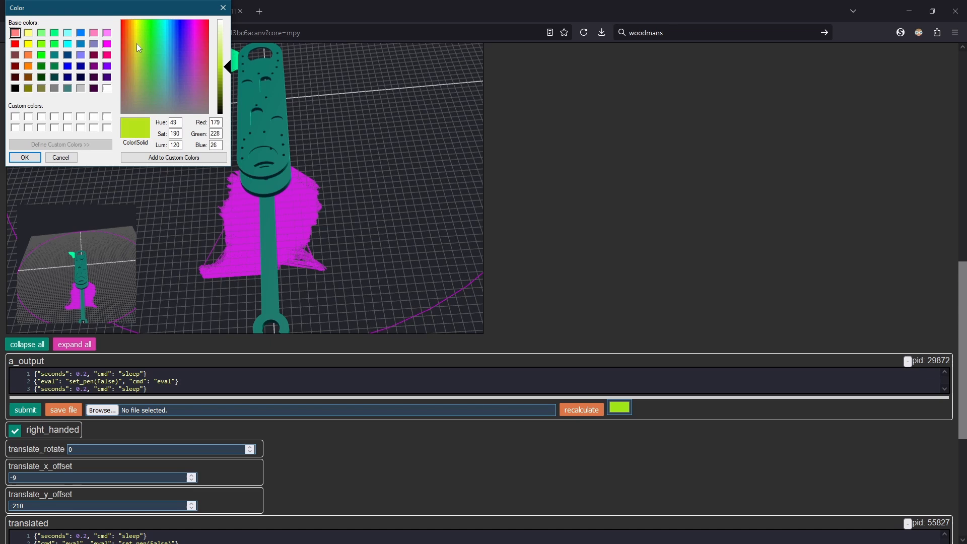
{"action": "left_click", "coordinate": [140, 48]}
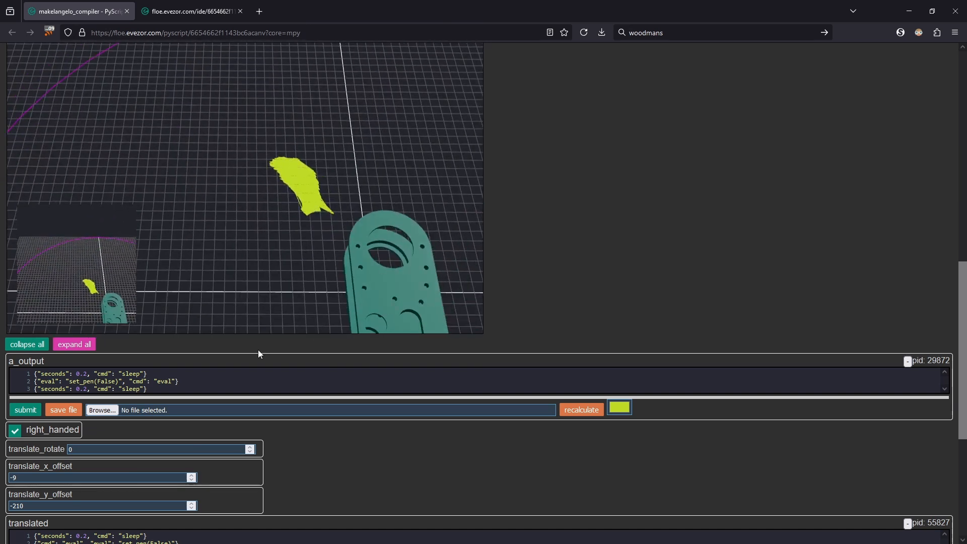
{"action": "left_click", "coordinate": [63, 410]}
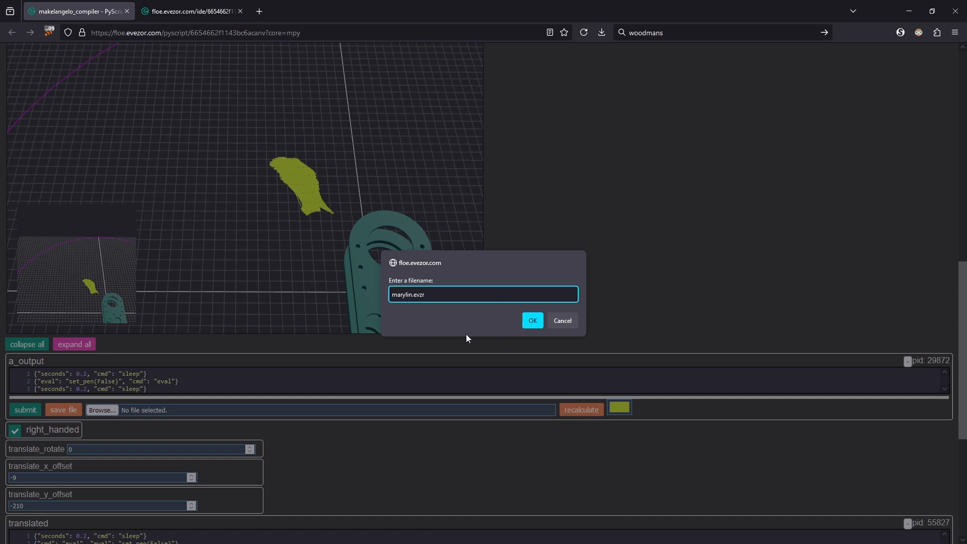
{"action": "mouse_move", "coordinate": [509, 333]}
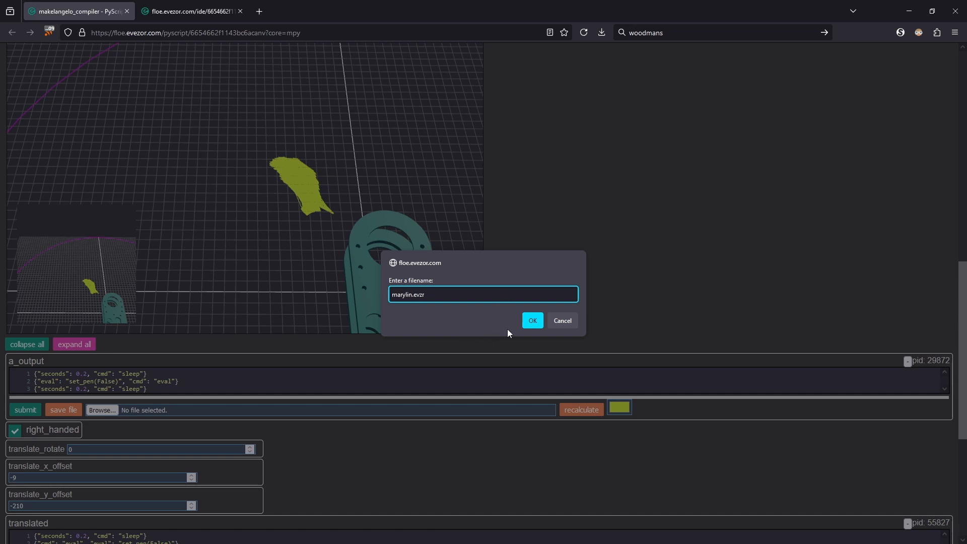
- Confirm the filename marylin.evzr to download the 3.6 MB project file
{"action": "left_click", "coordinate": [533, 321]}
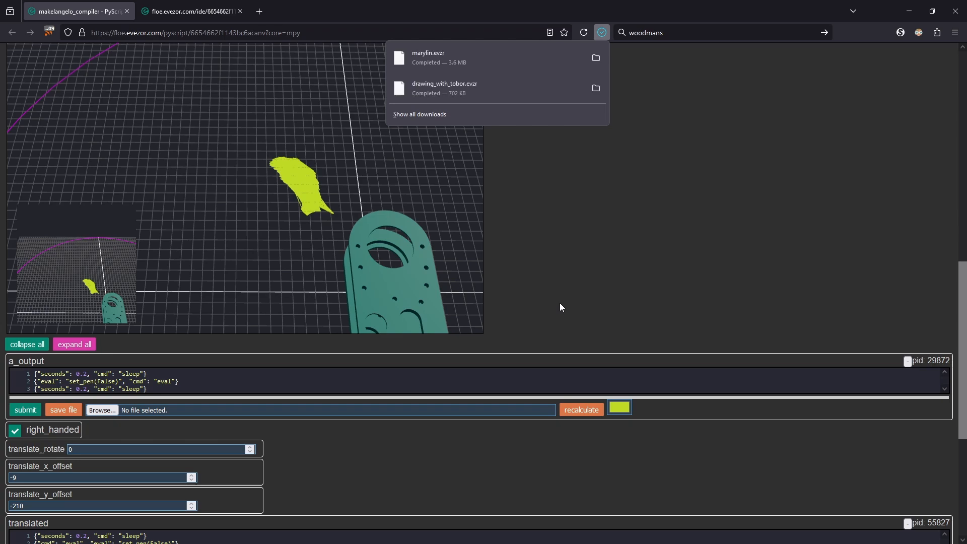